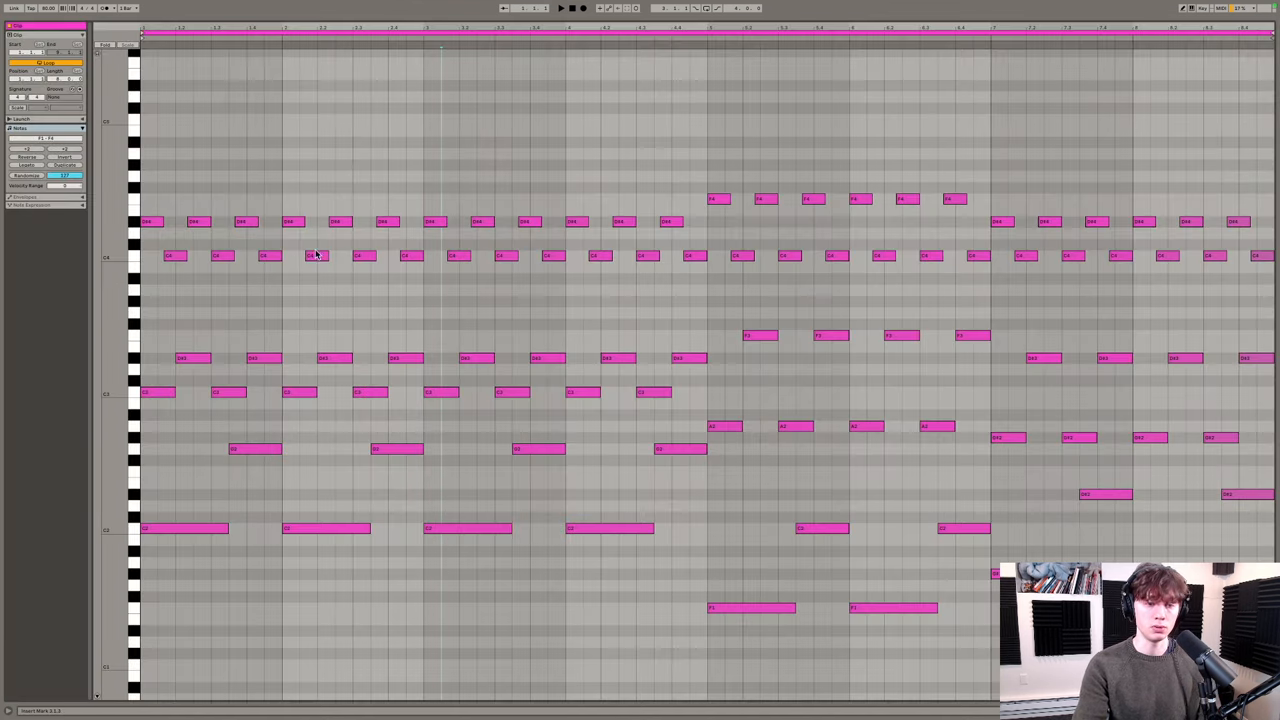
mouse_move(364, 178)
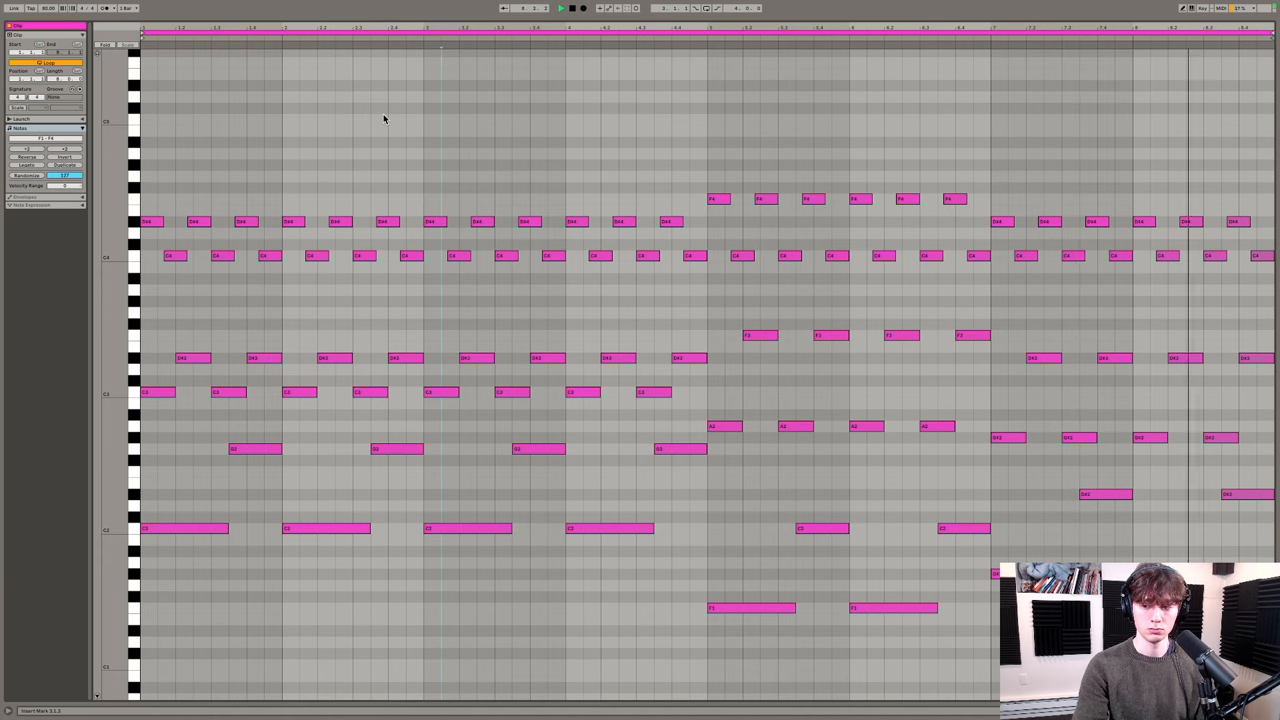
- Inspect the OTT compressor's settings from the arrangement, then reposition the plugin window
key(tab)
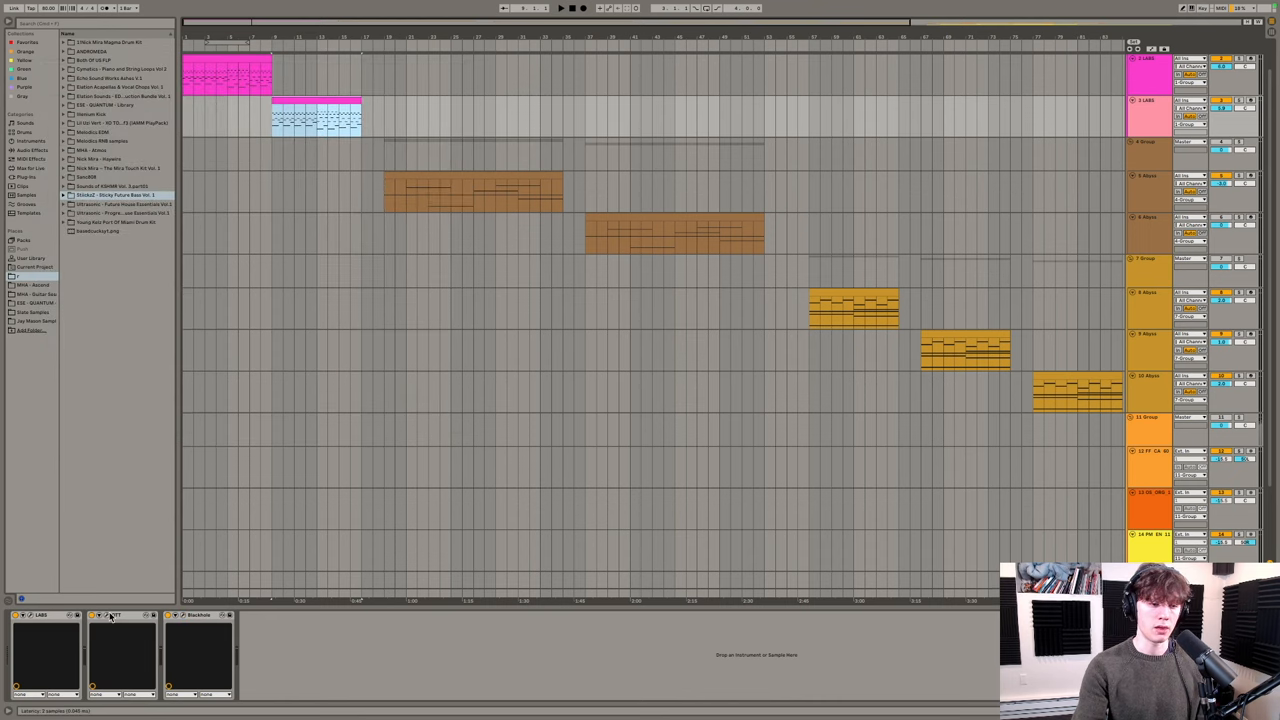
click(110, 614)
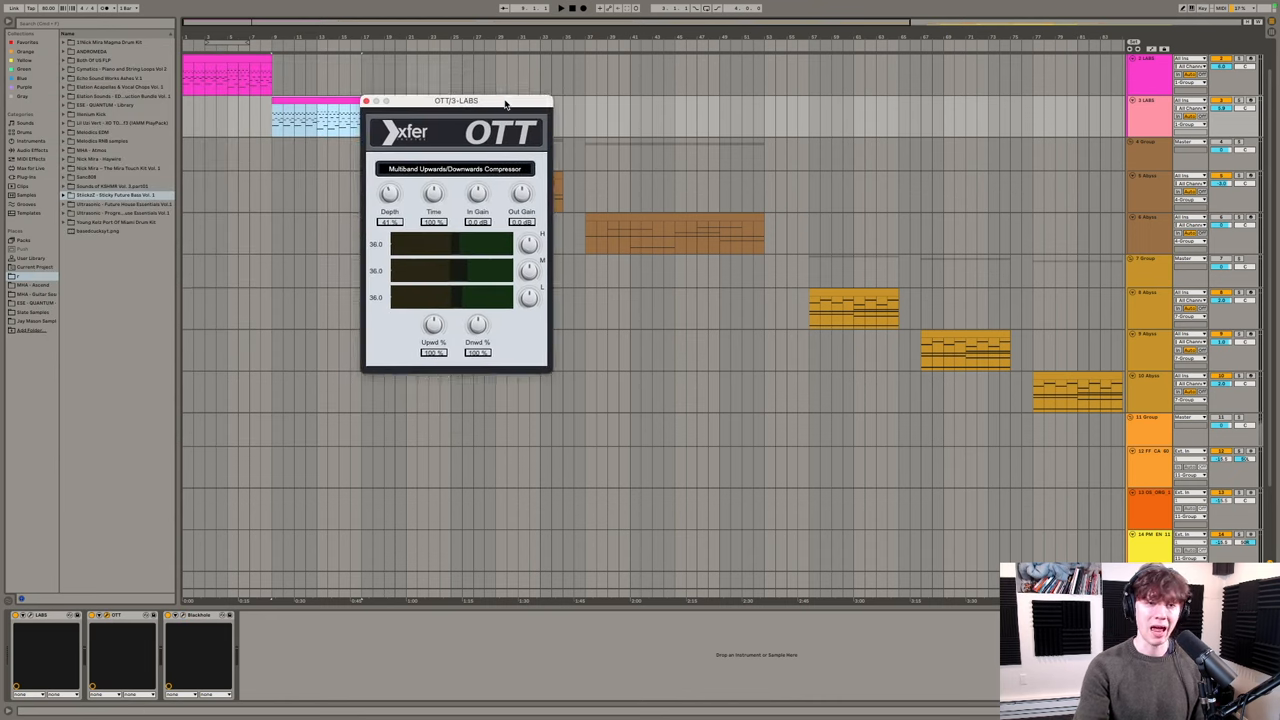
drag(456, 100, 732, 120)
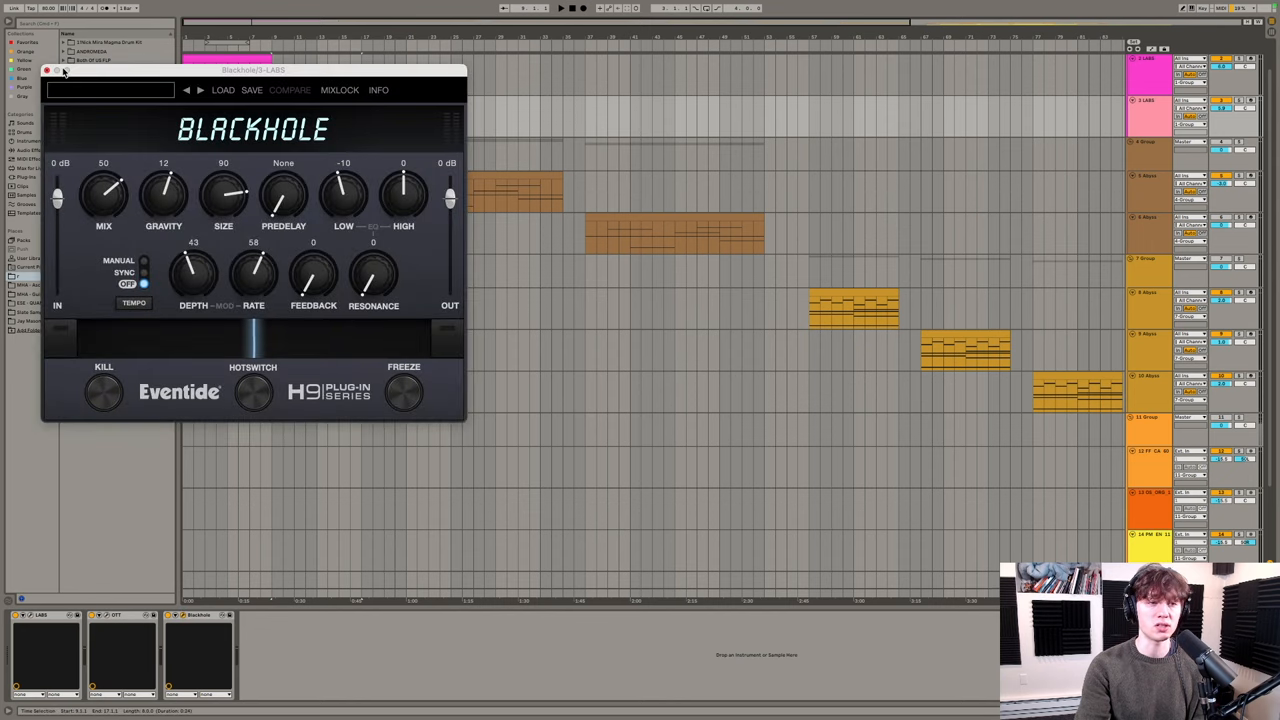
- Close the Blackhole reverb window to return to the melodic clip's notes
click(48, 70)
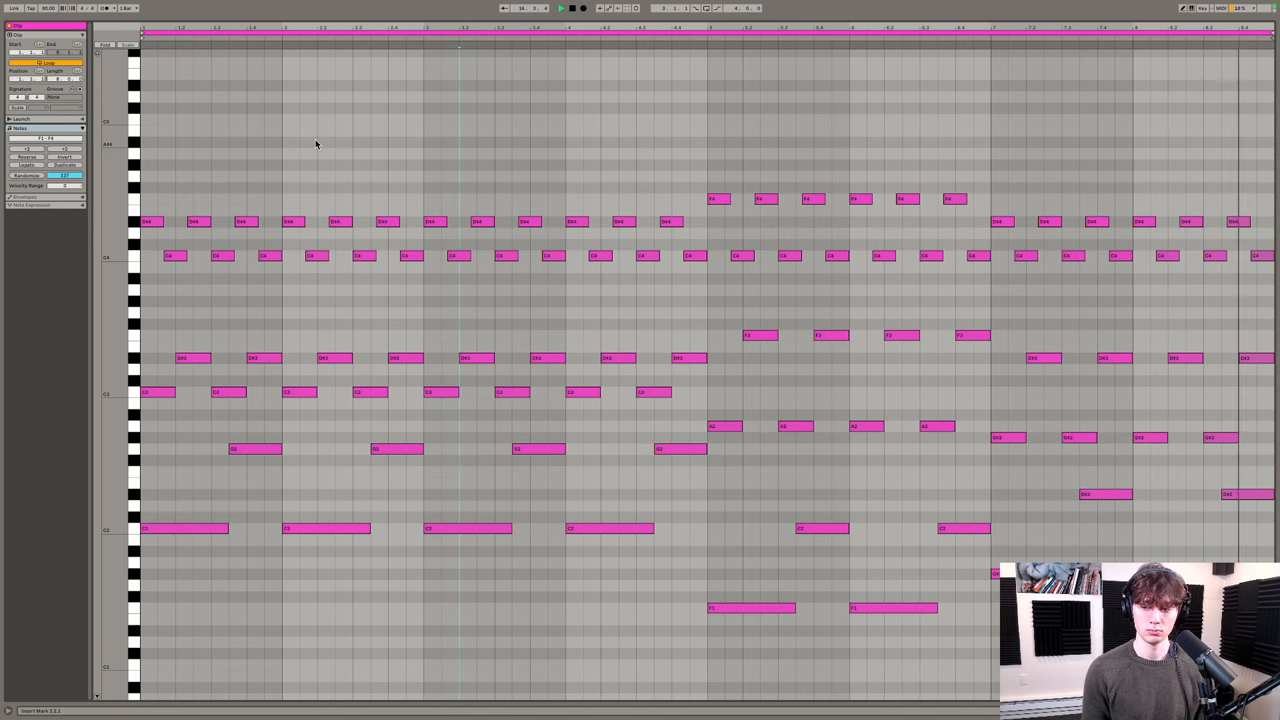
- Switch back to the full arrangement with every track and its clips
key(Tab)
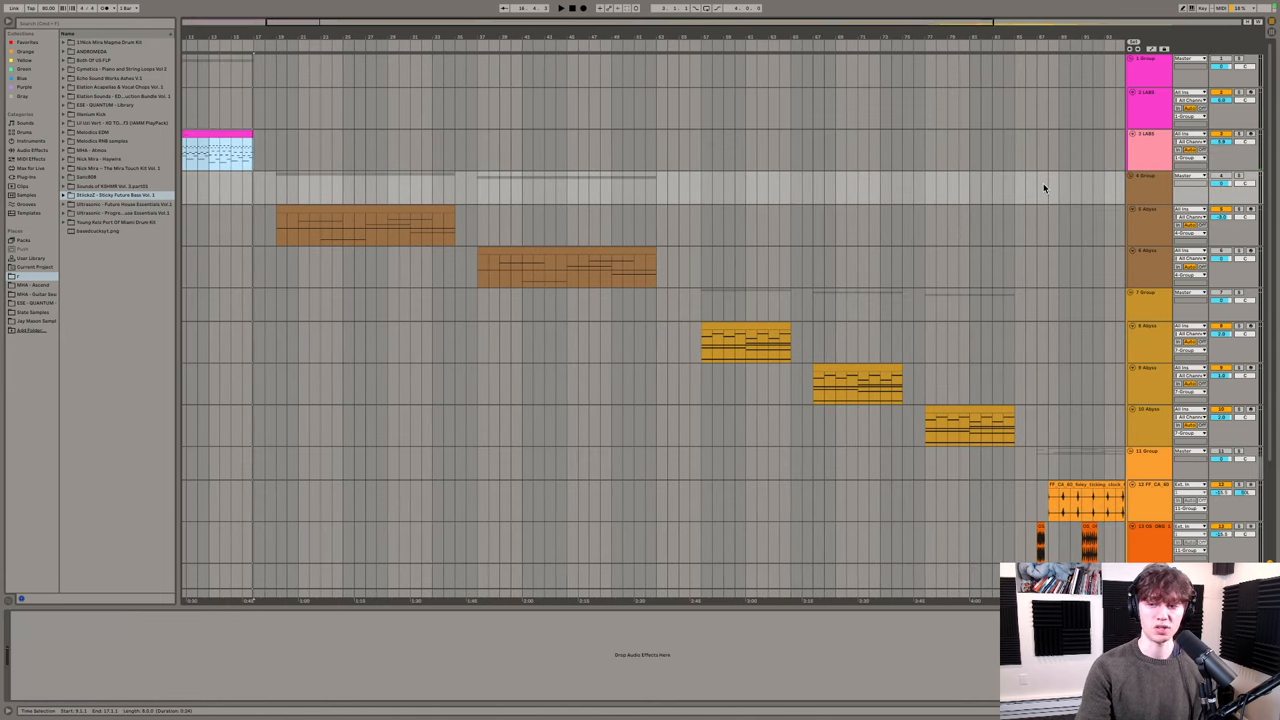
mouse_move(1124, 176)
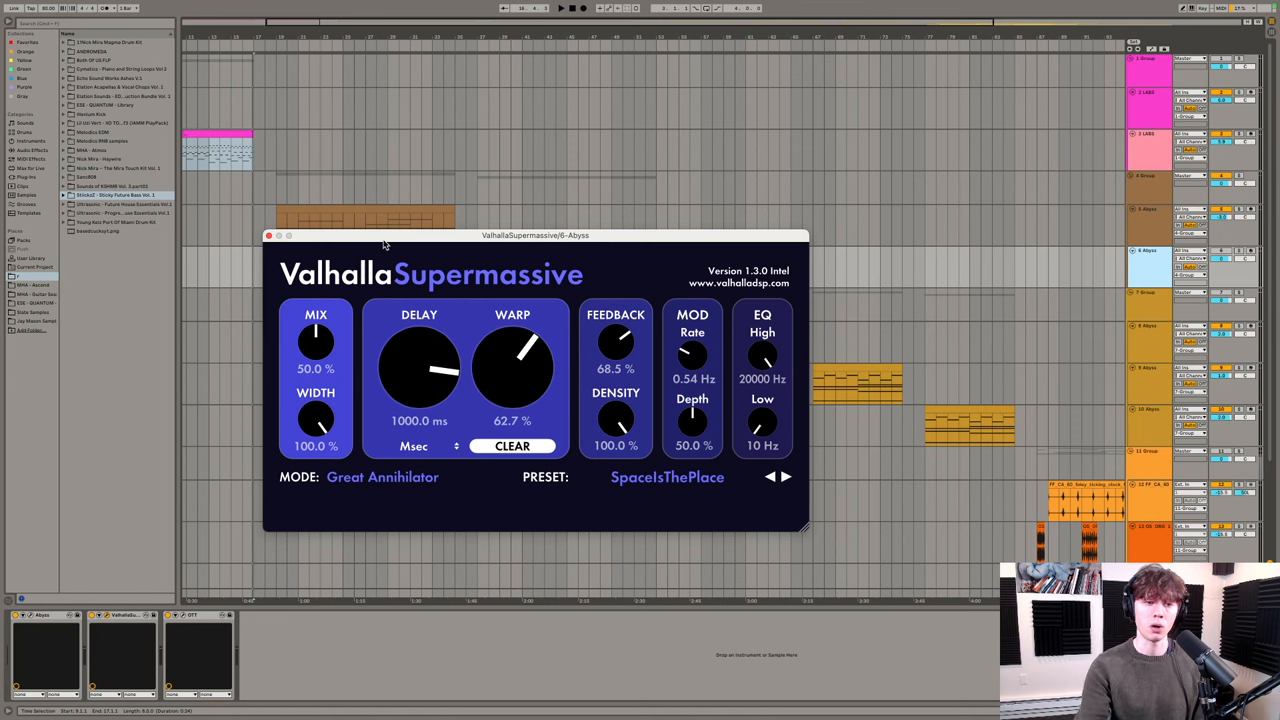
mouse_move(388, 244)
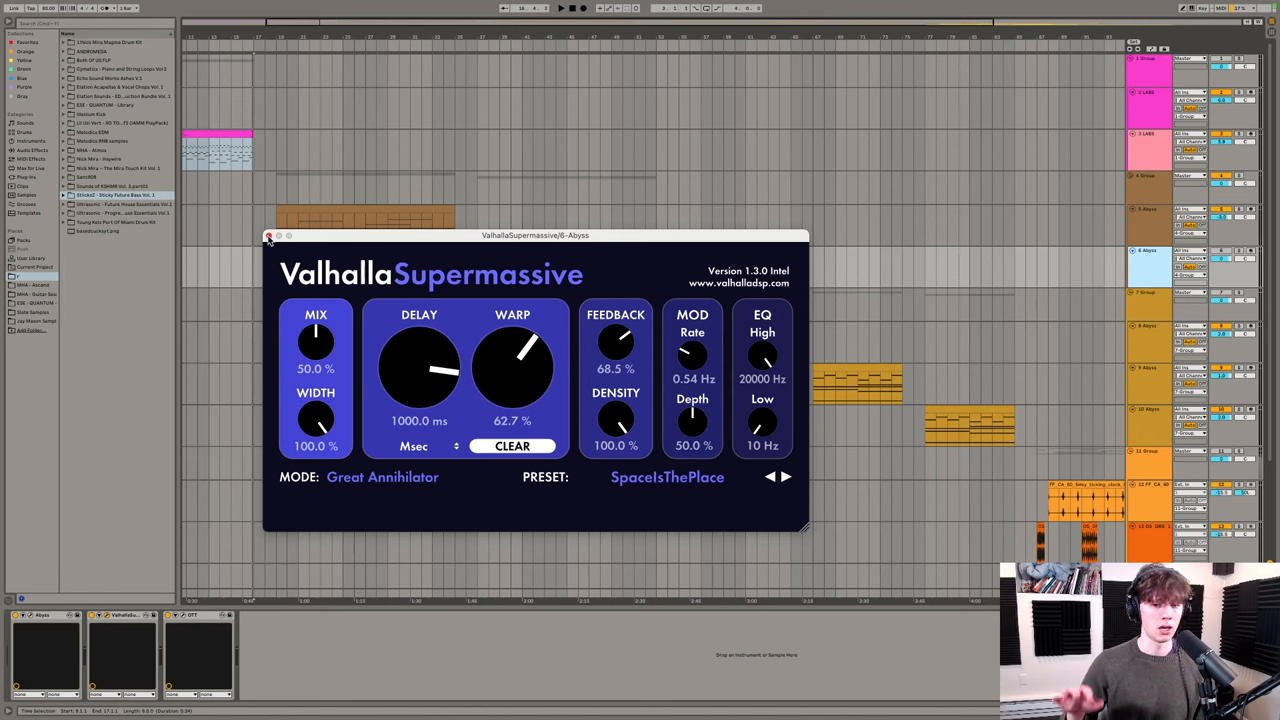
click(268, 236)
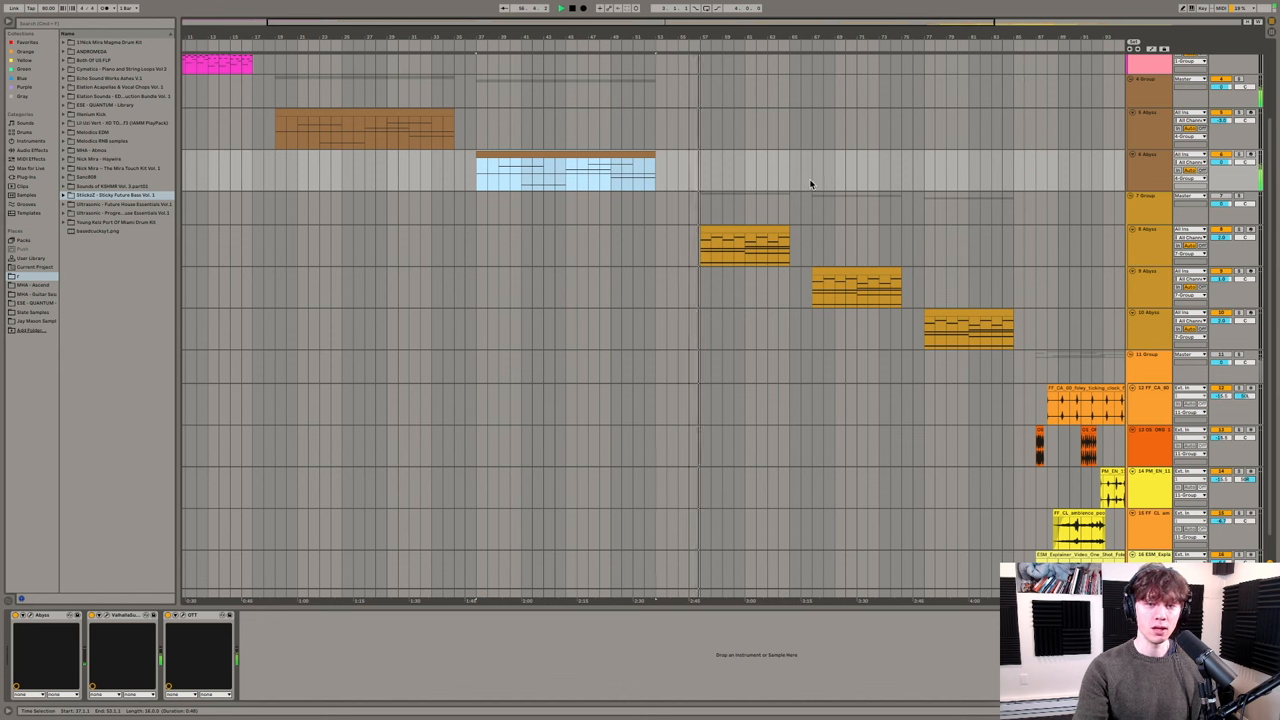
click(704, 210)
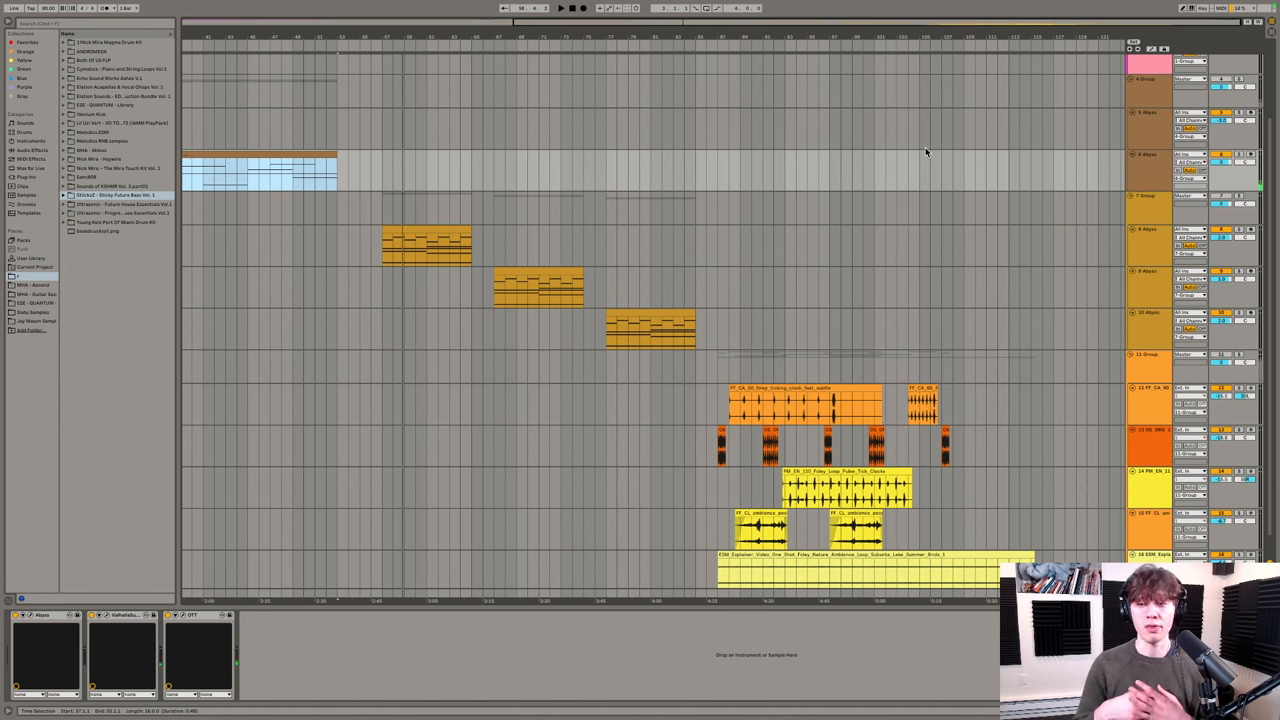
- Bring up the Repeater delay showing its 1/2 and 1/8 note echo rates
click(1148, 206)
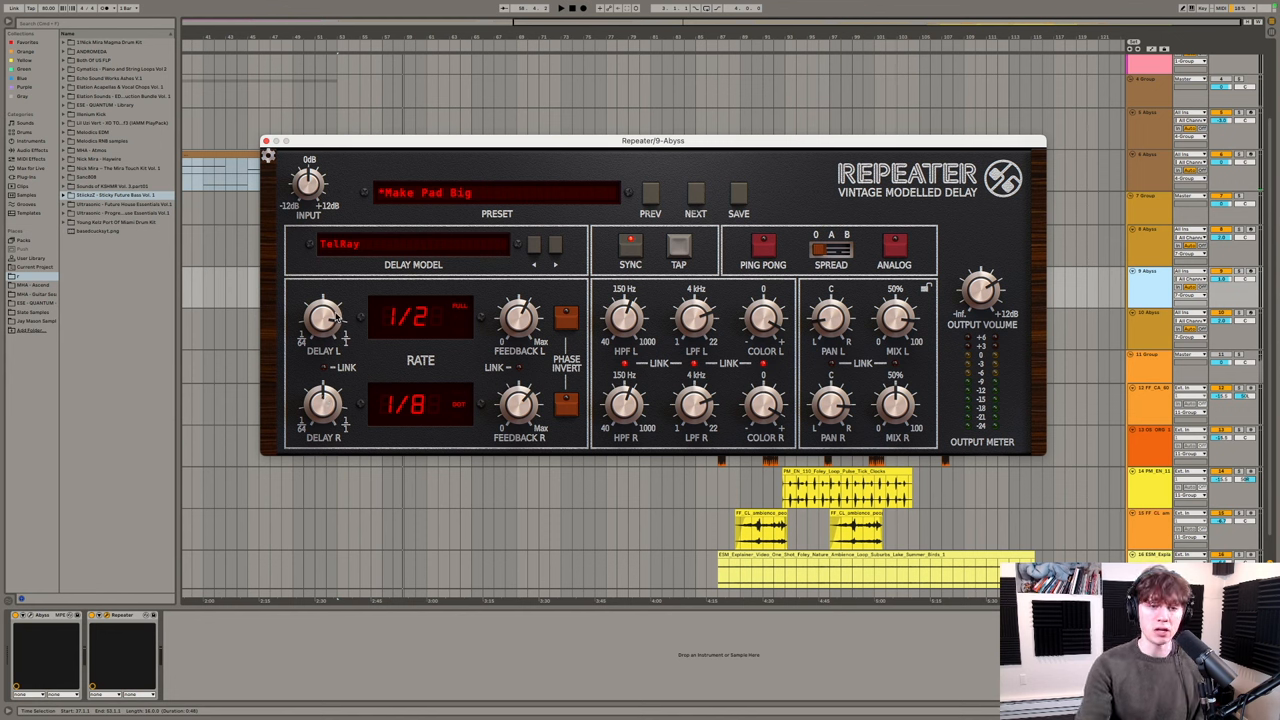
mouse_move(324, 356)
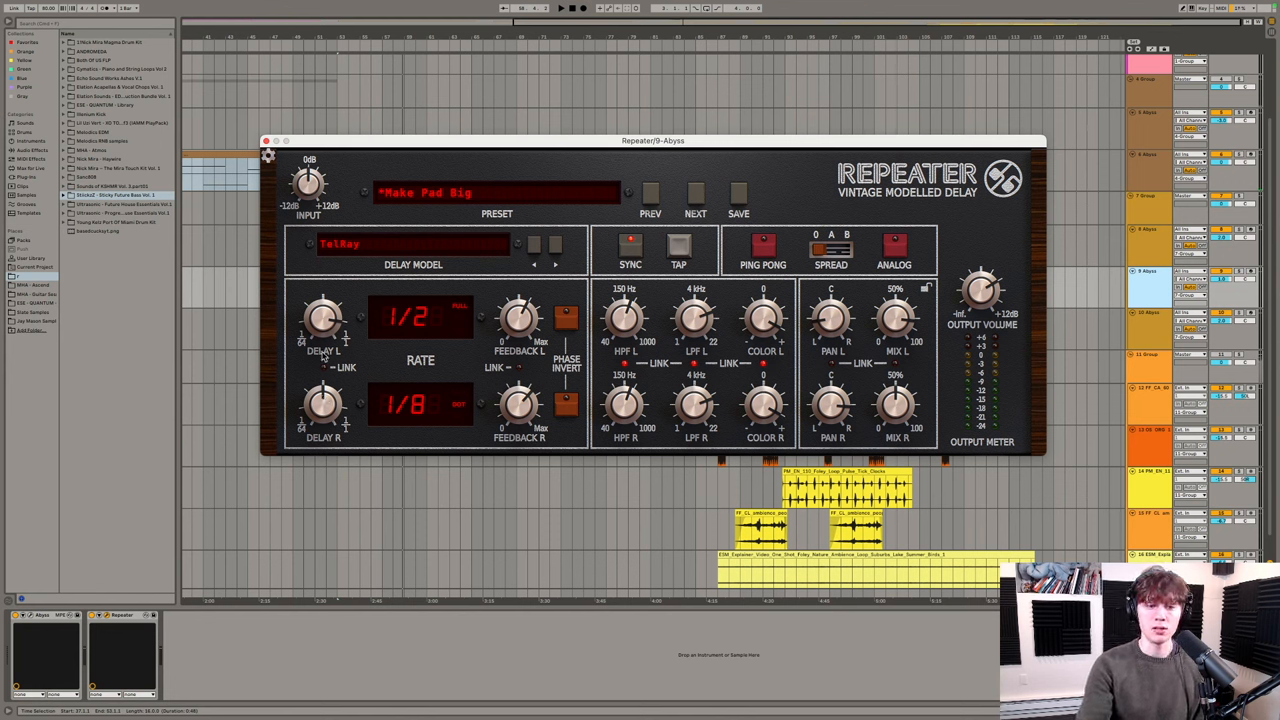
mouse_move(328, 424)
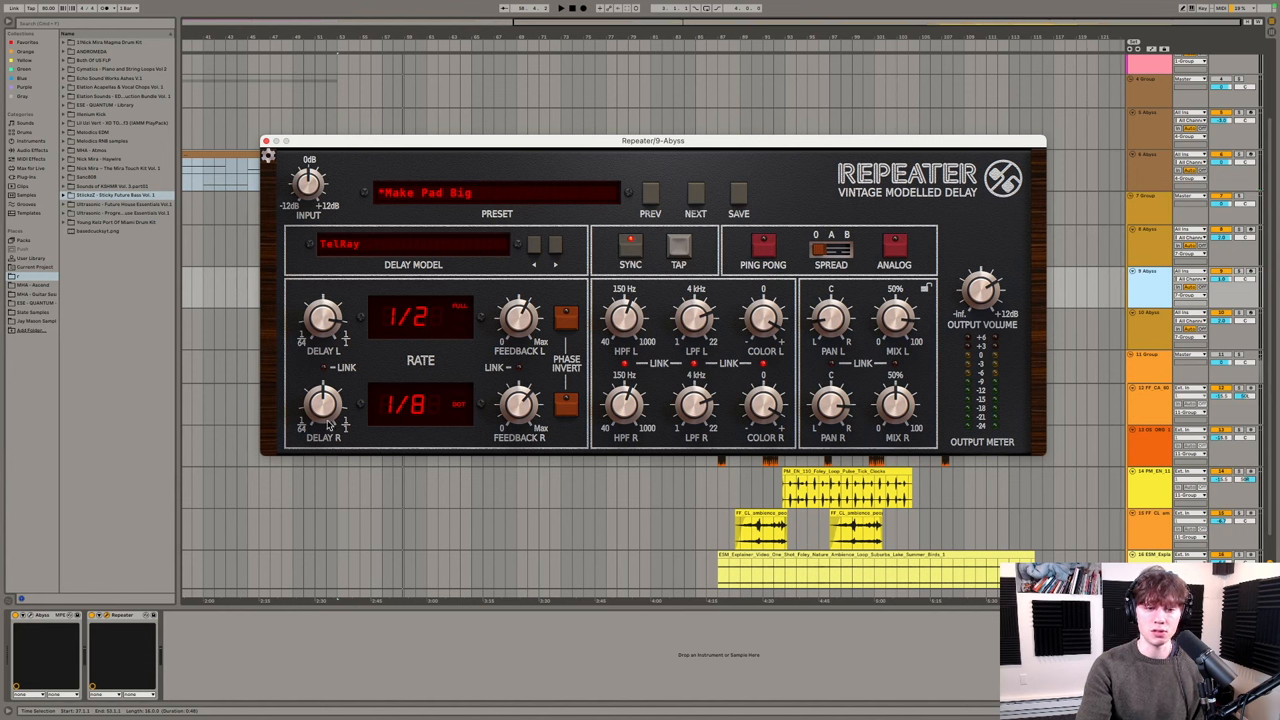
mouse_move(420, 330)
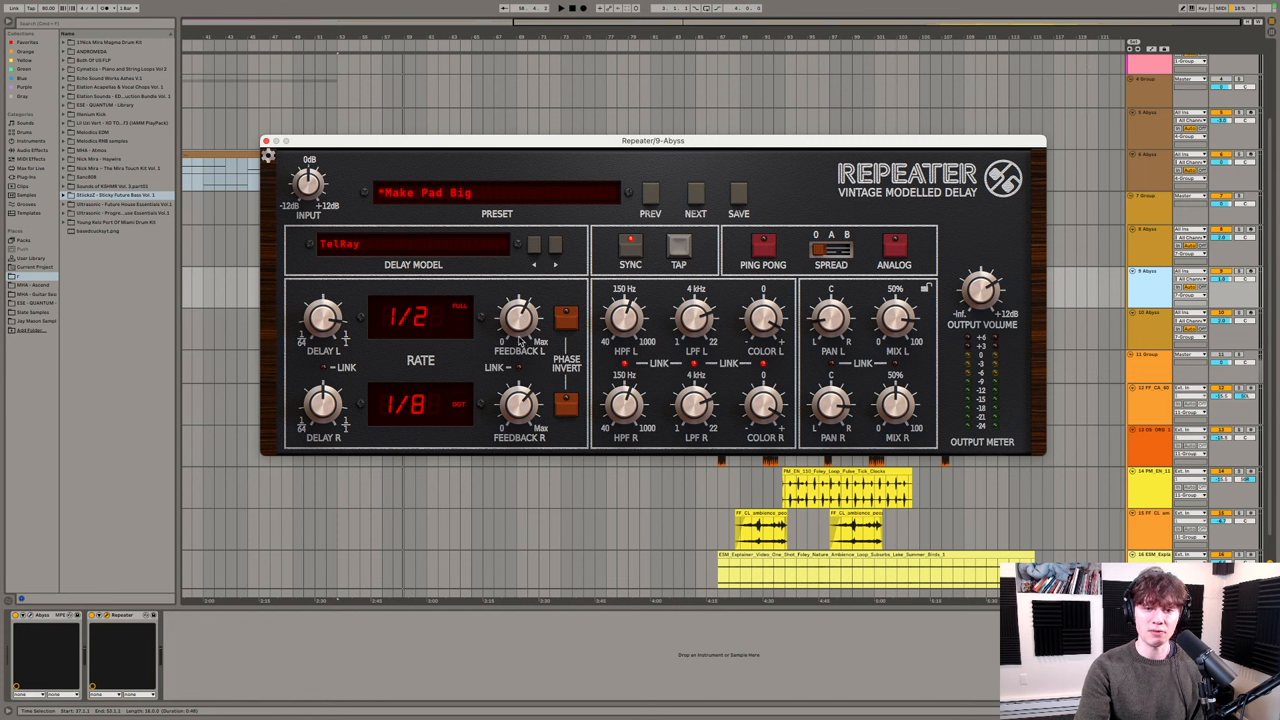
mouse_move(516, 330)
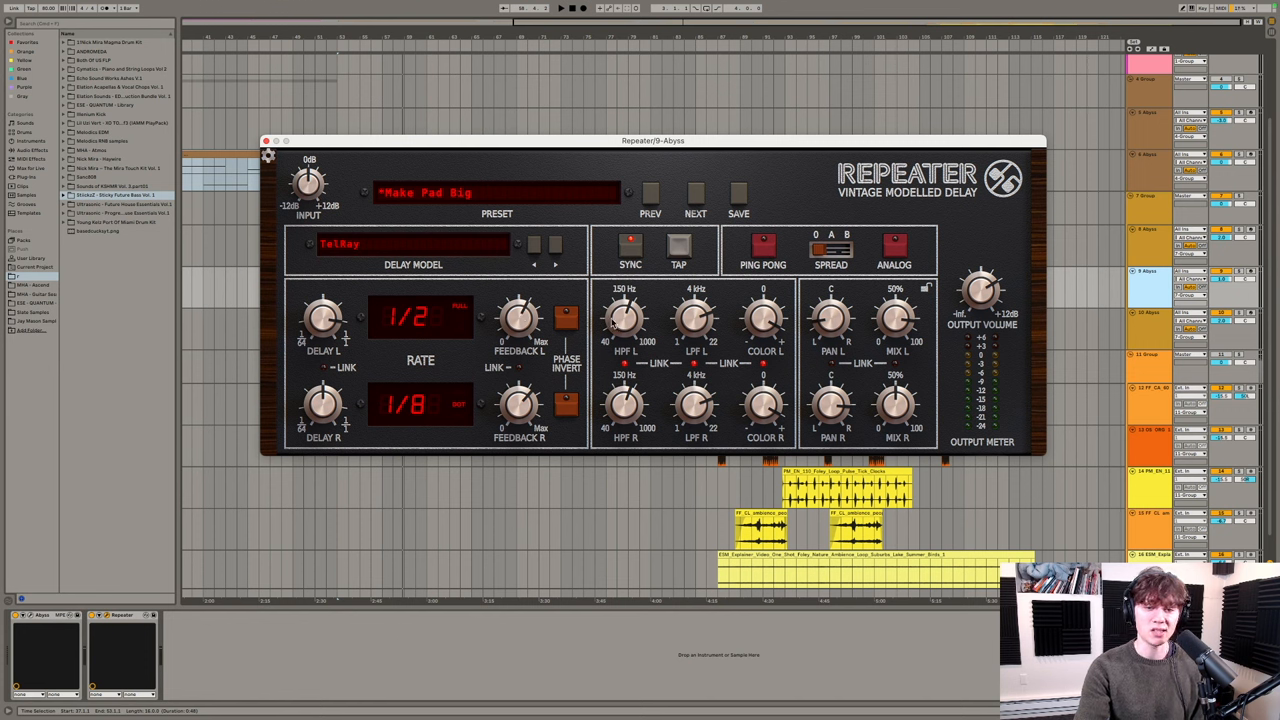
mouse_move(688, 322)
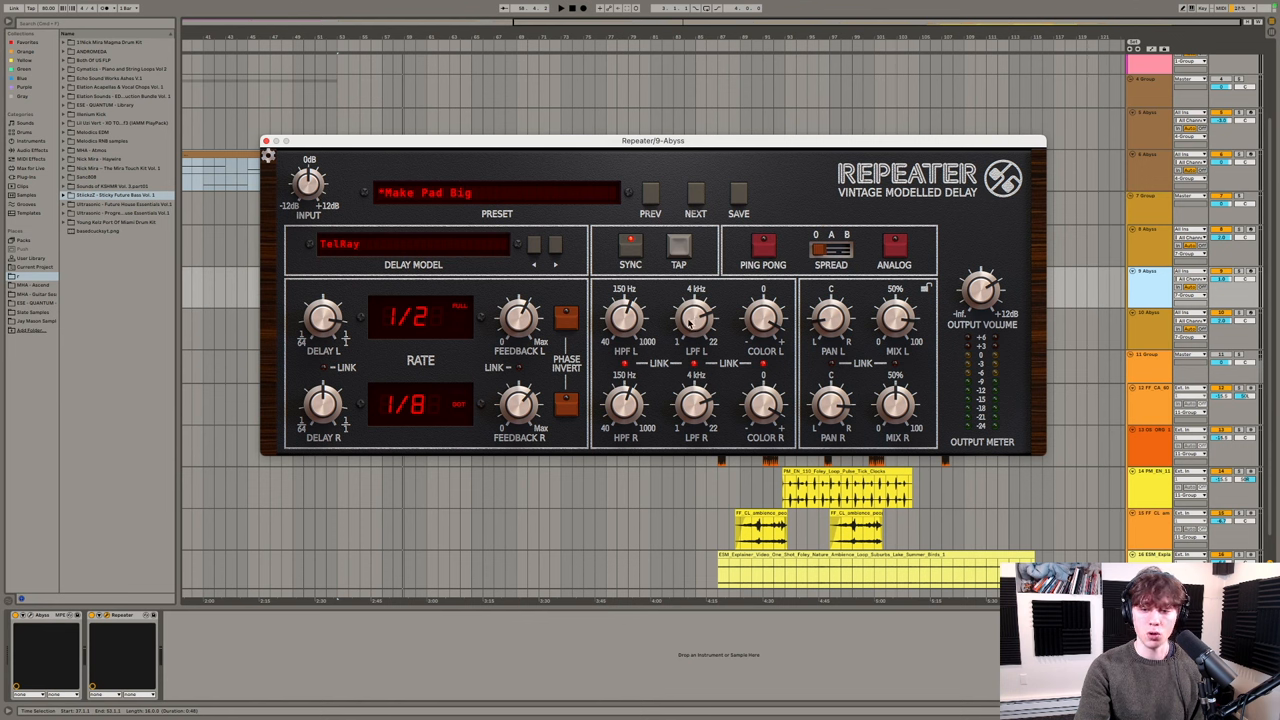
mouse_move(696, 374)
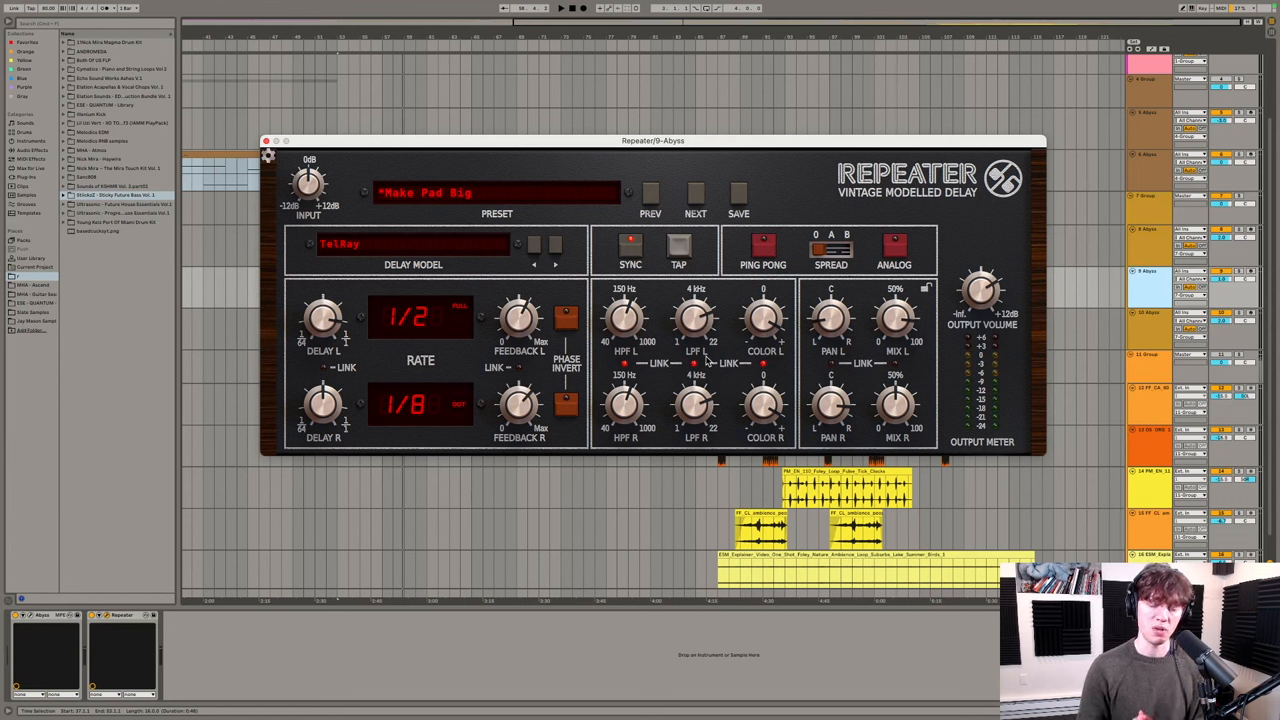
mouse_move(754, 386)
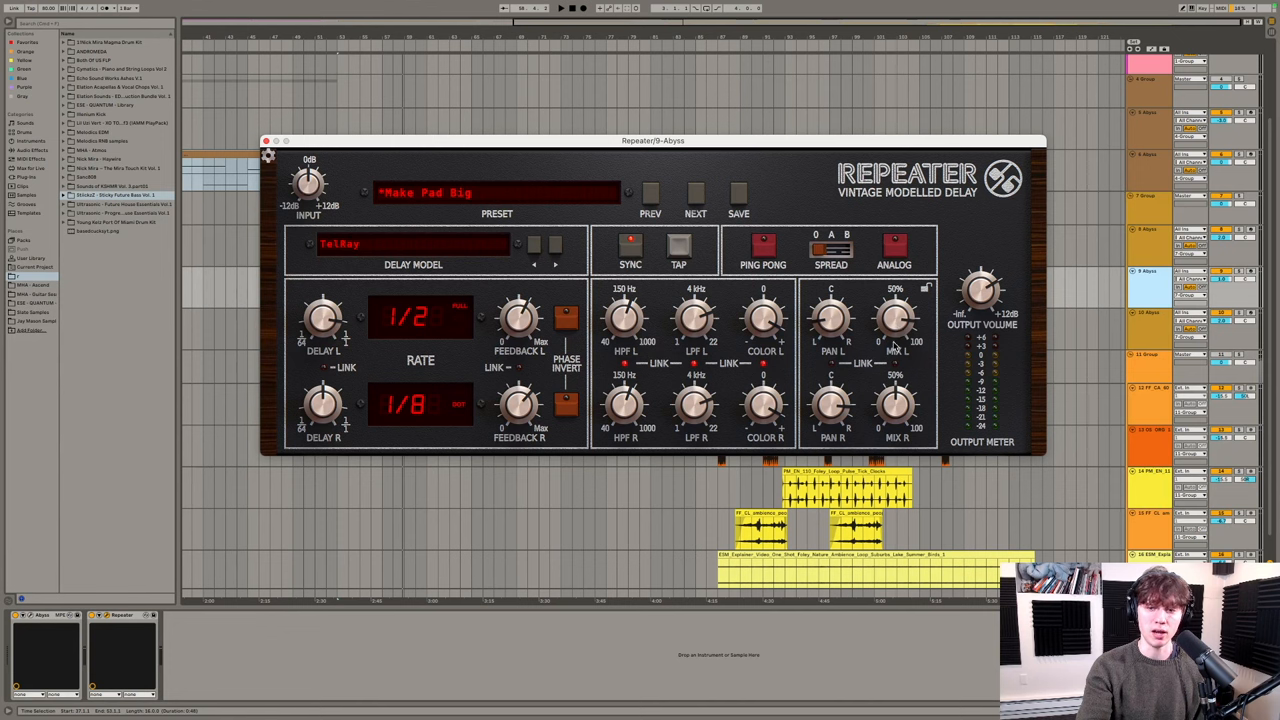
mouse_move(896, 330)
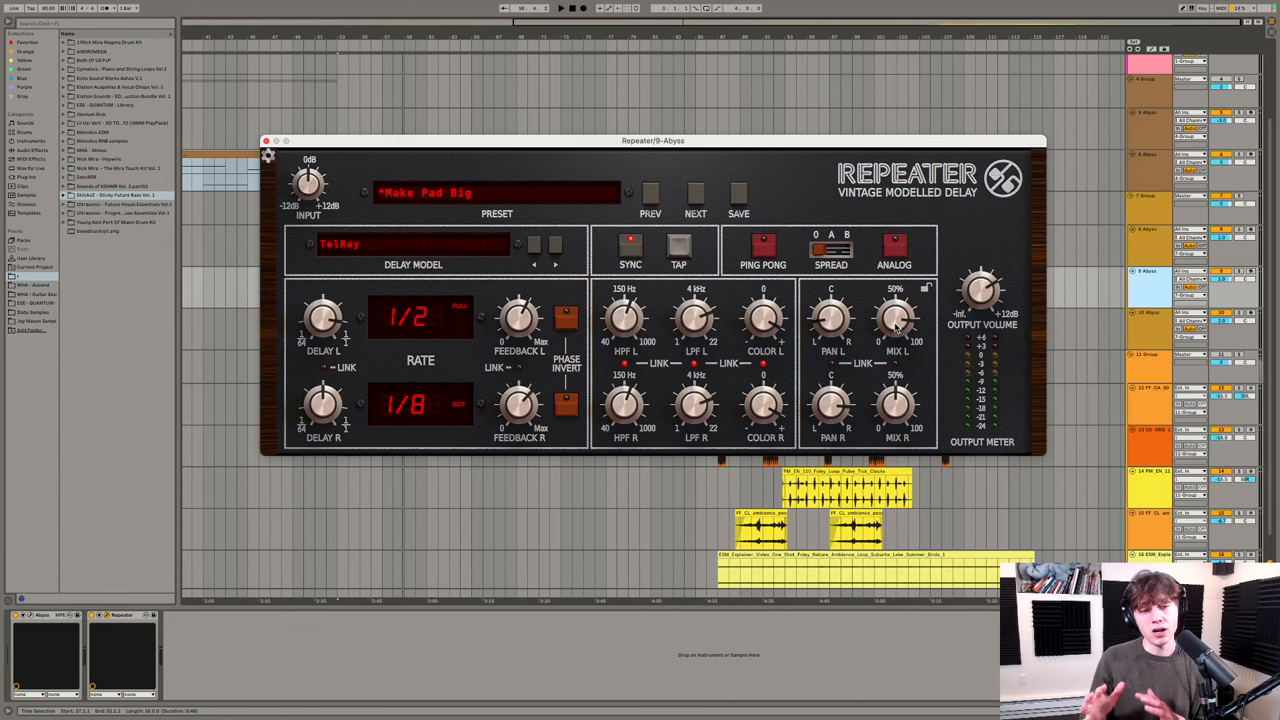
mouse_move(268, 150)
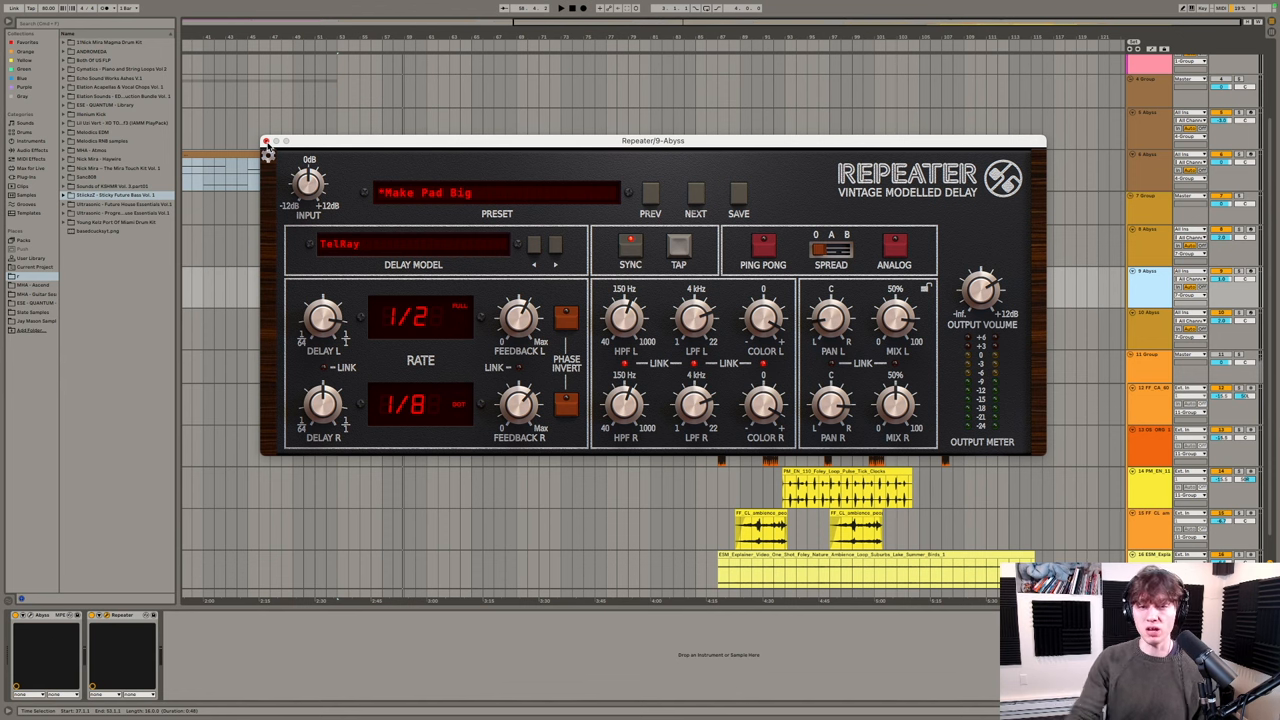
- Close the Repeater window and select the next track to reveal its four-device effect chain
click(268, 140)
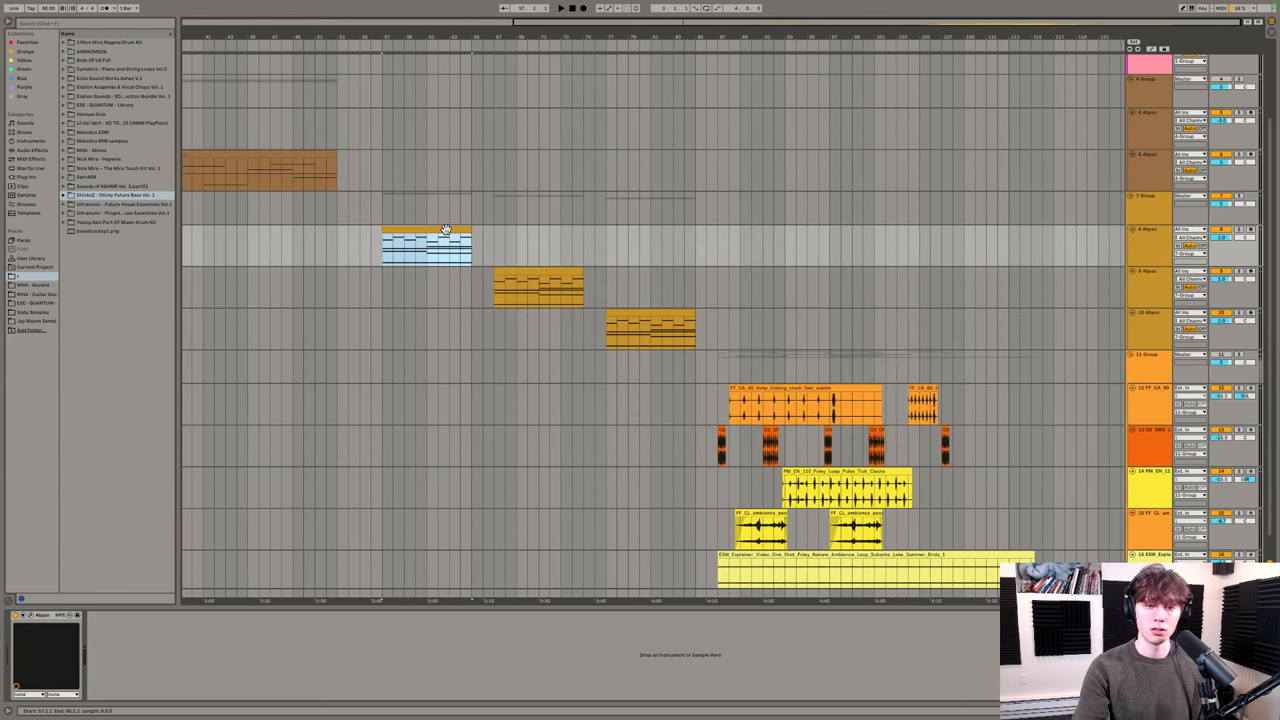
double_click(428, 244)
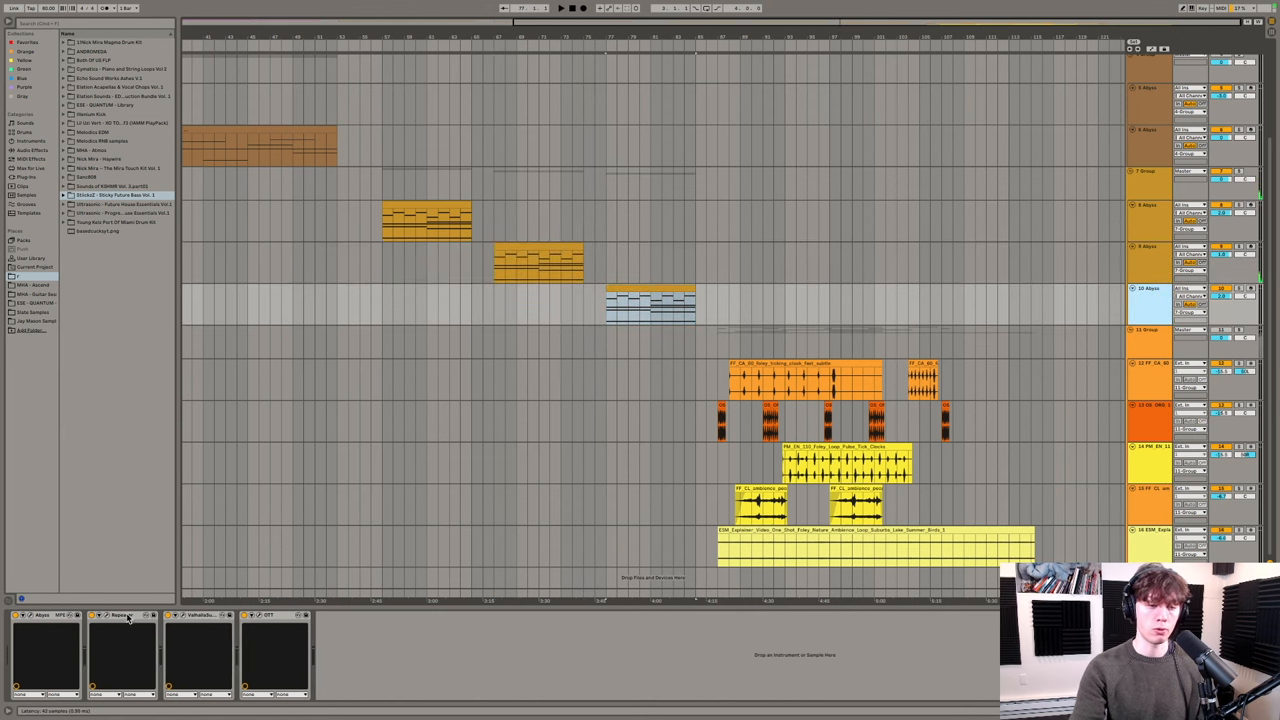
- Select the foley group track to show its six-device chain including H-Delays
click(270, 616)
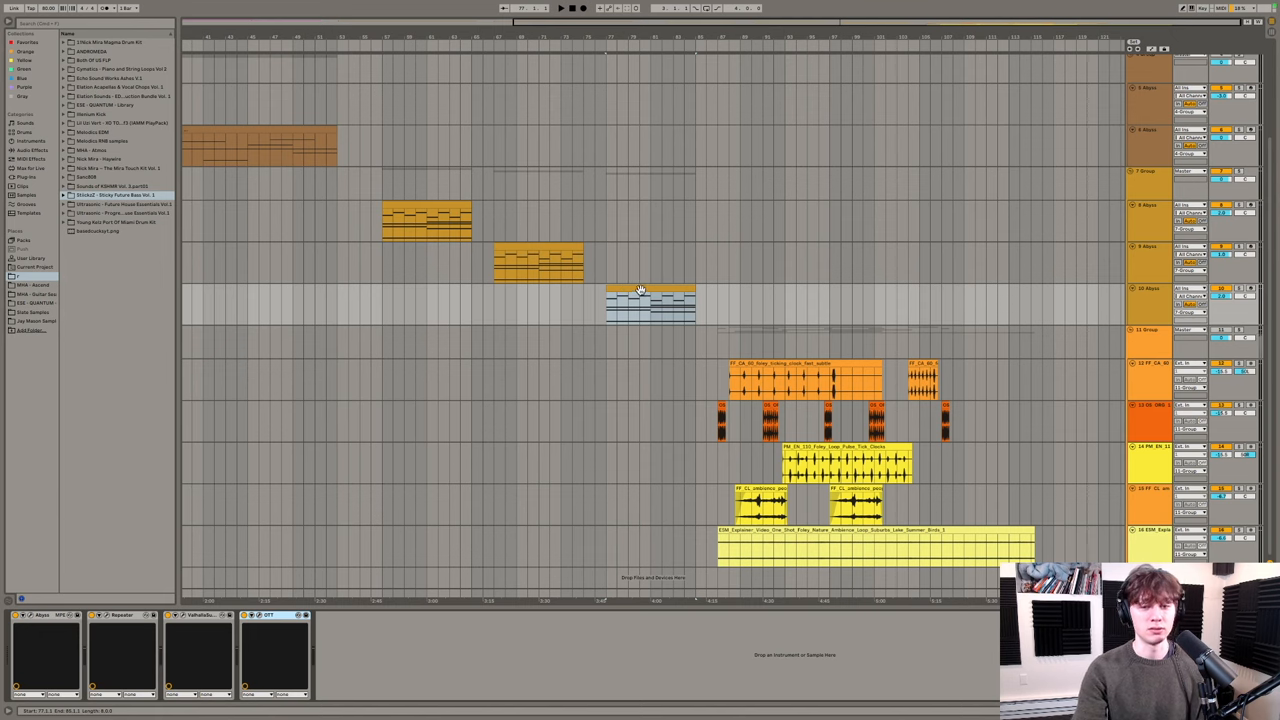
double_click(650, 300)
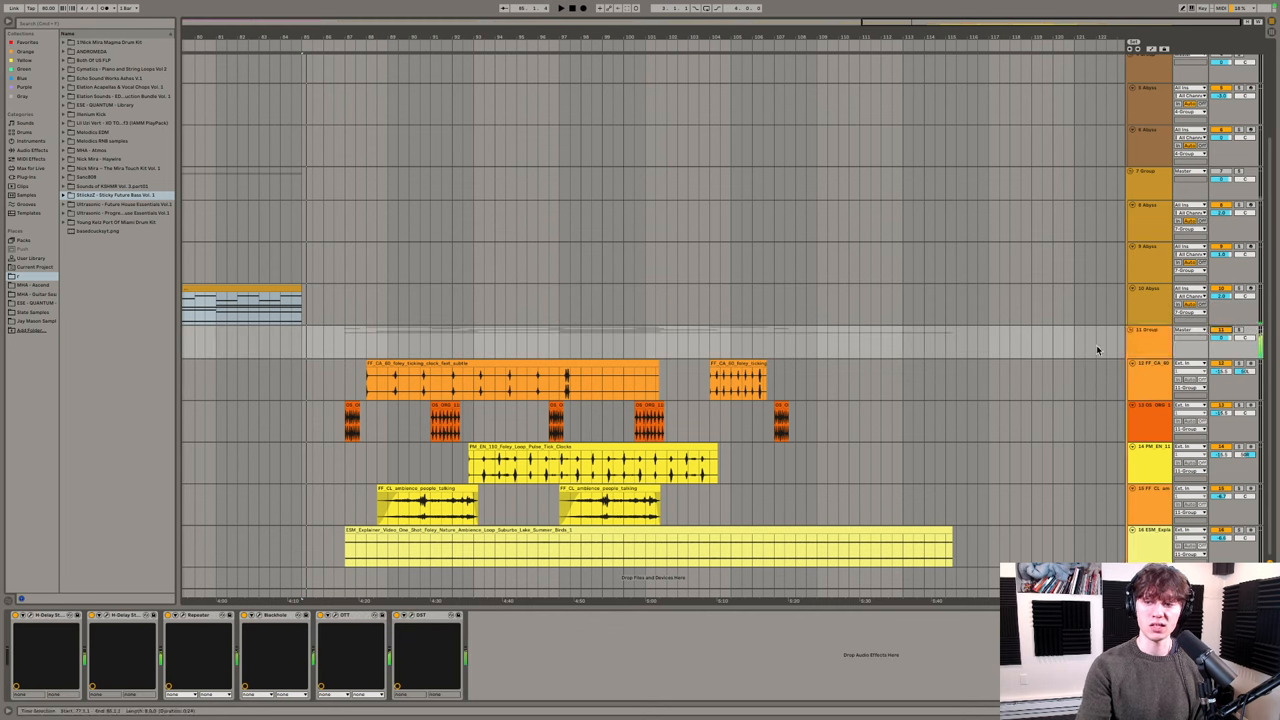
- Bring up the group's H-Delay plugin at 80 BPM and move its window off the clips
click(1148, 330)
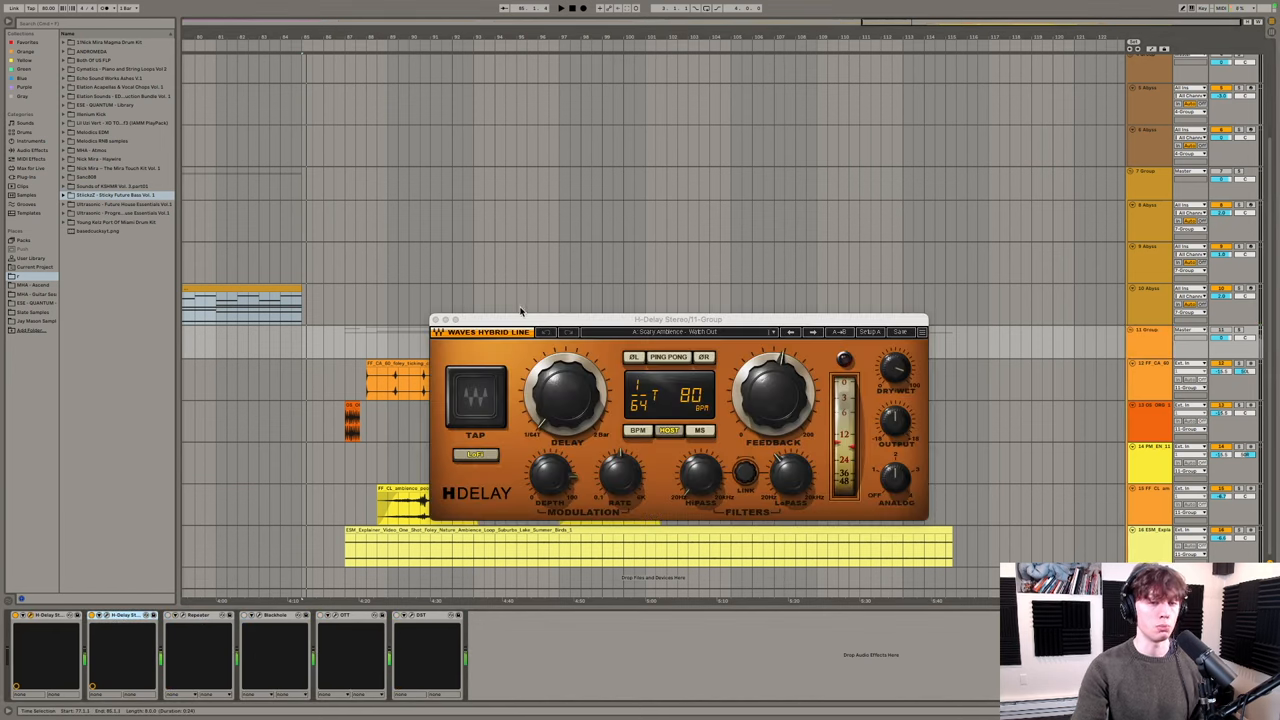
drag(676, 320, 550, 96)
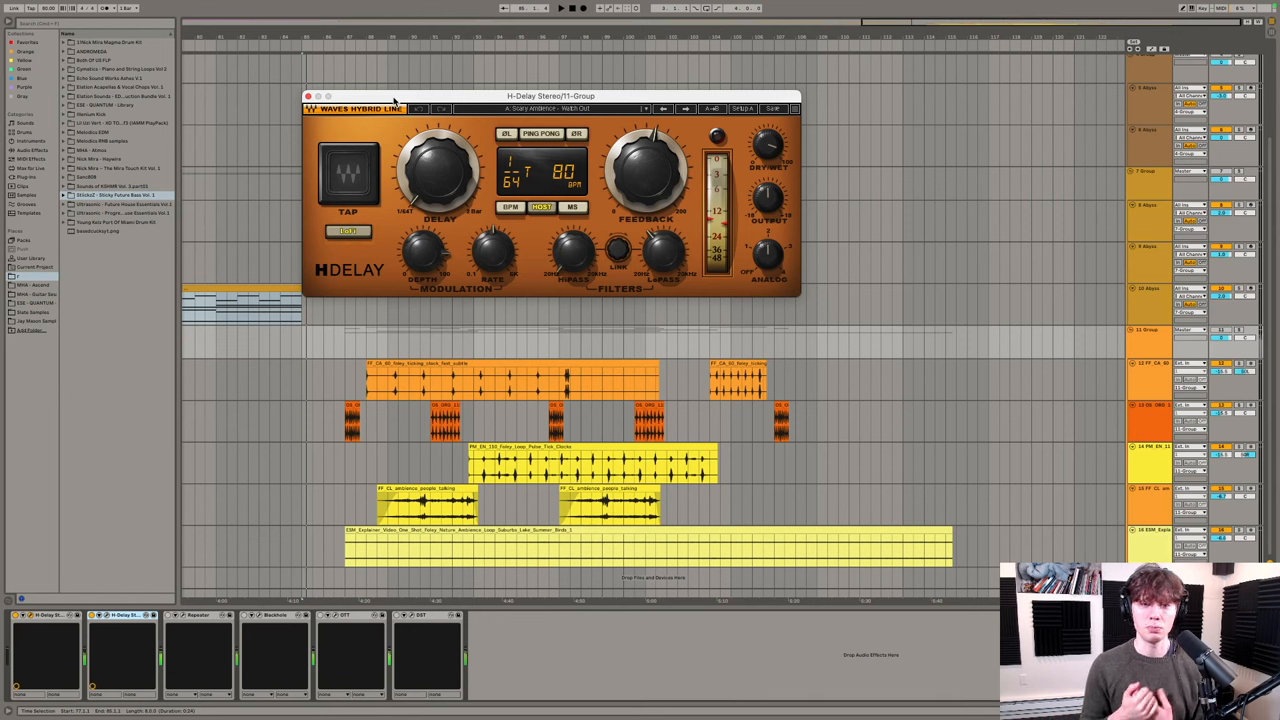
click(576, 108)
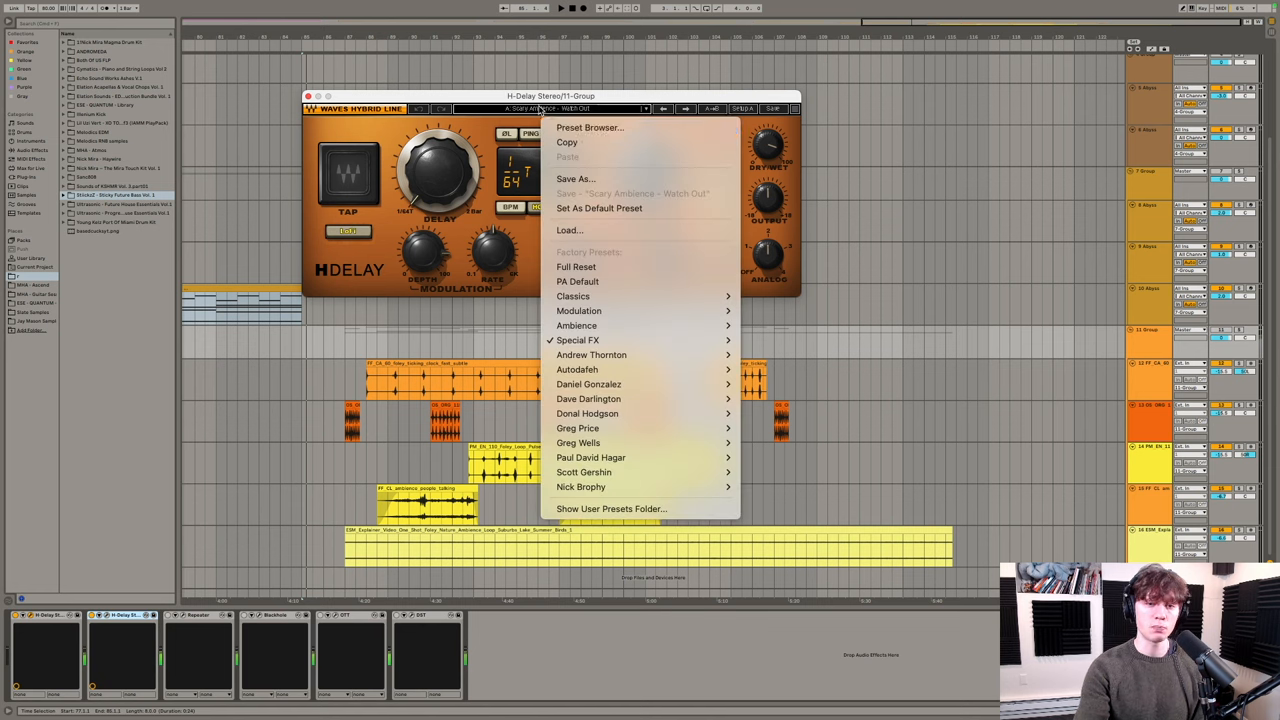
mouse_move(576, 324)
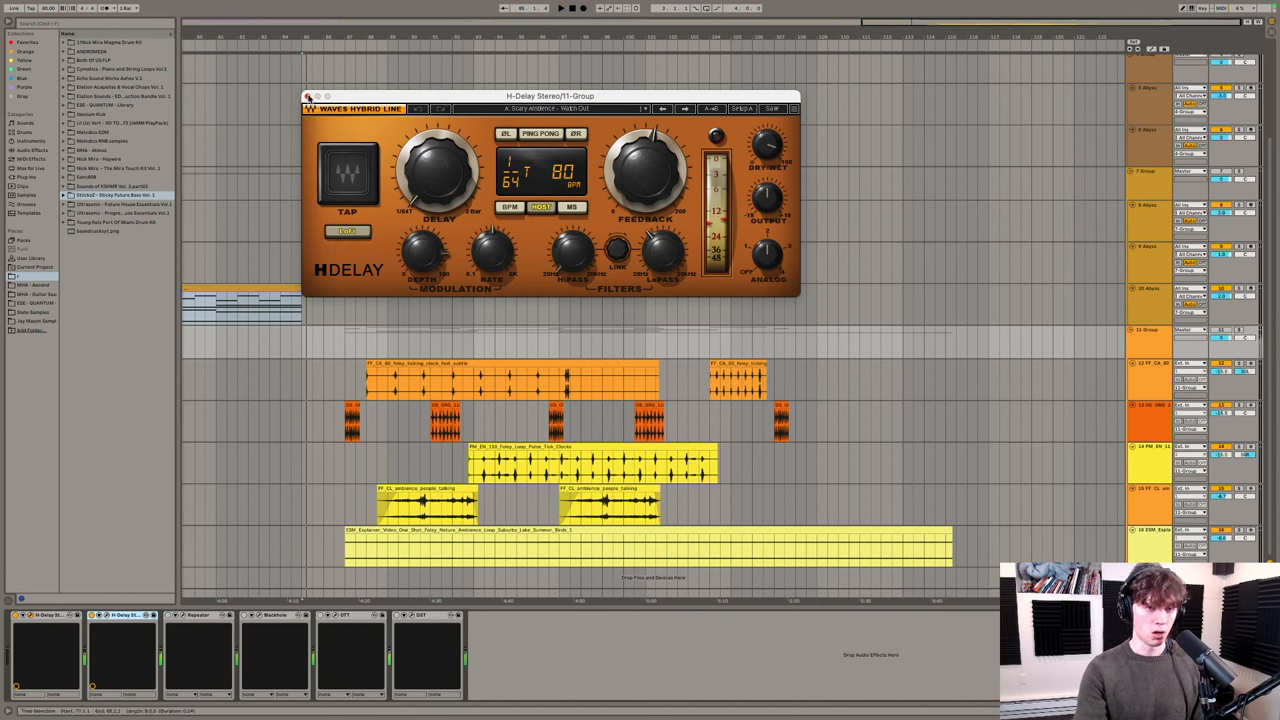
mouse_move(544, 110)
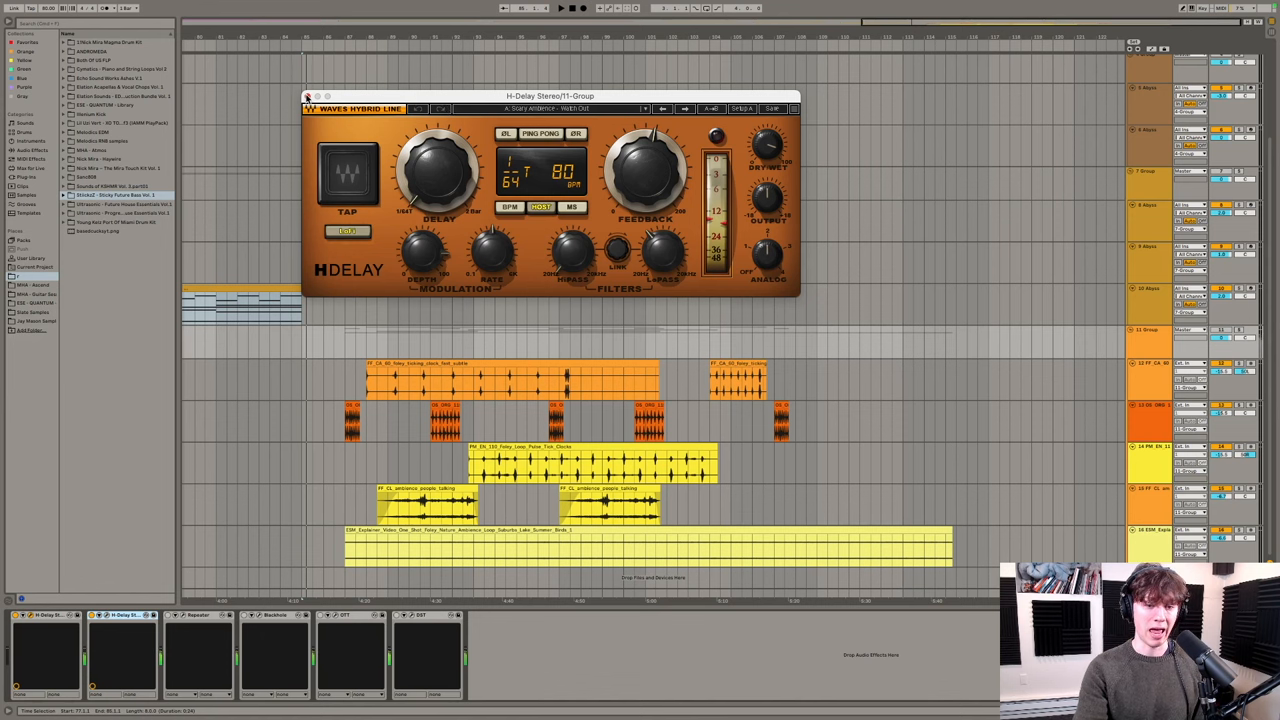
click(308, 96)
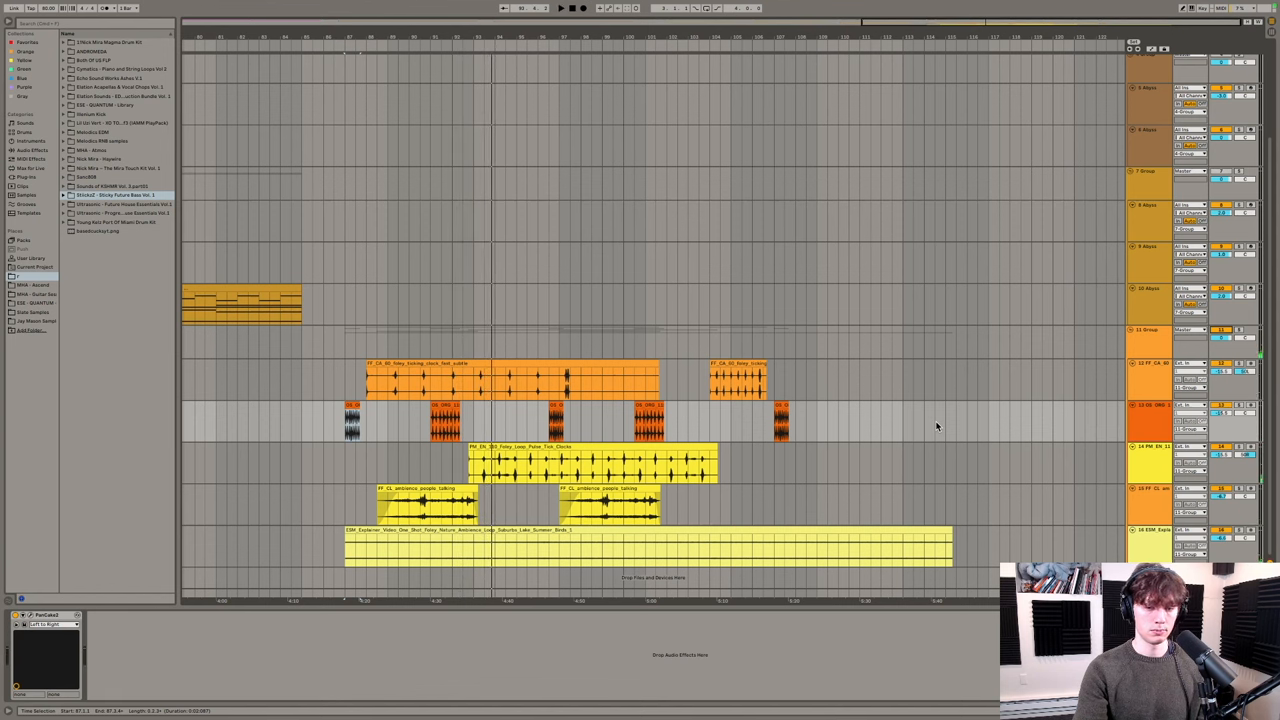
- Select the foley group so its six-effect chain of delays, reverb and distortion shows
click(1148, 340)
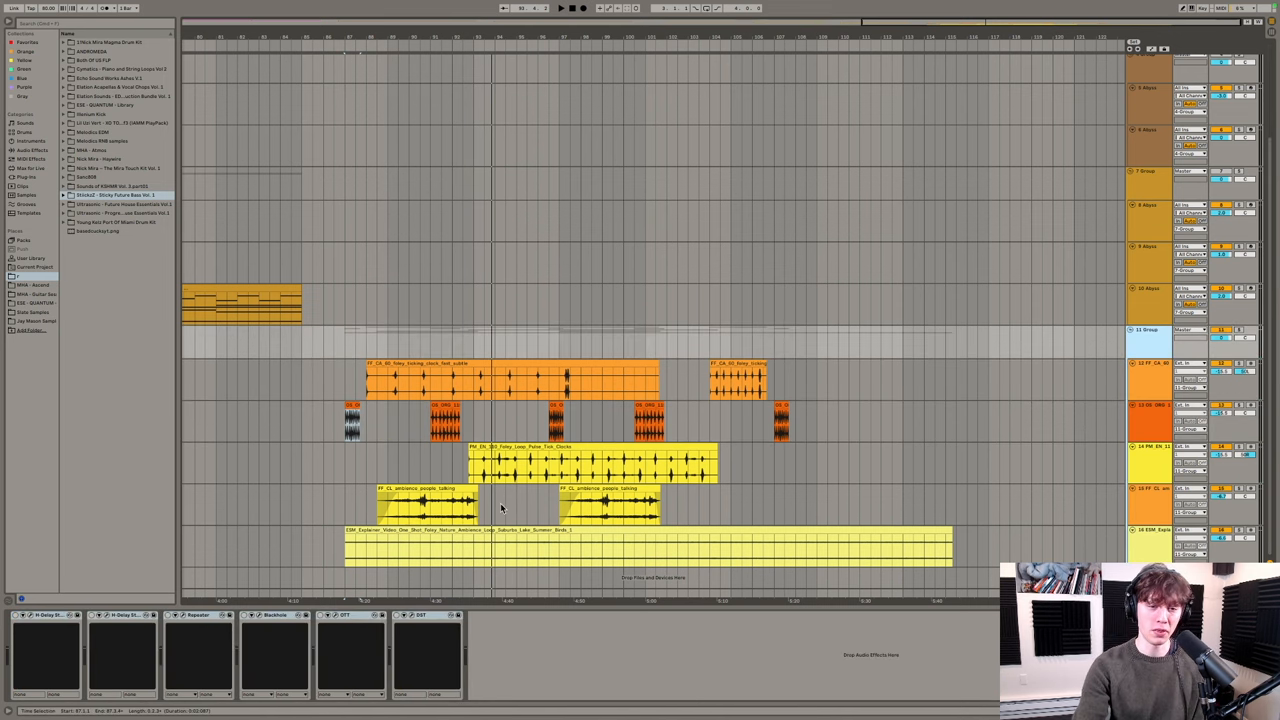
mouse_move(88, 576)
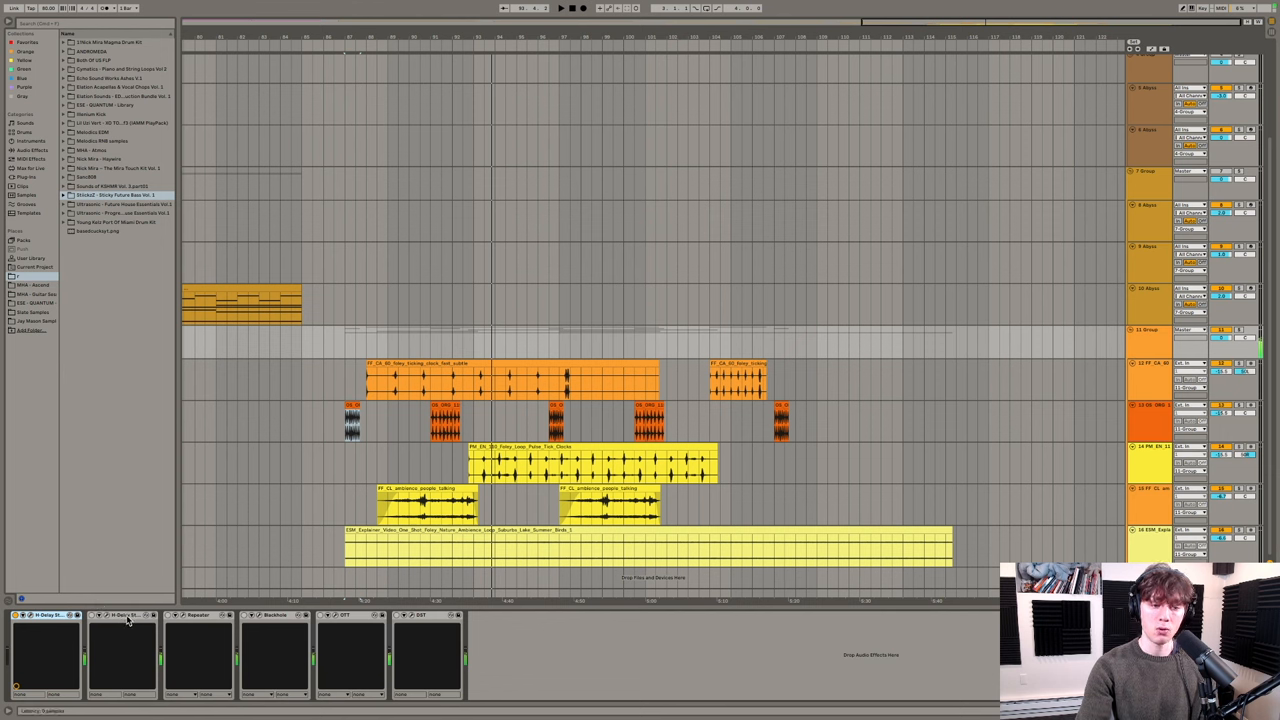
click(120, 614)
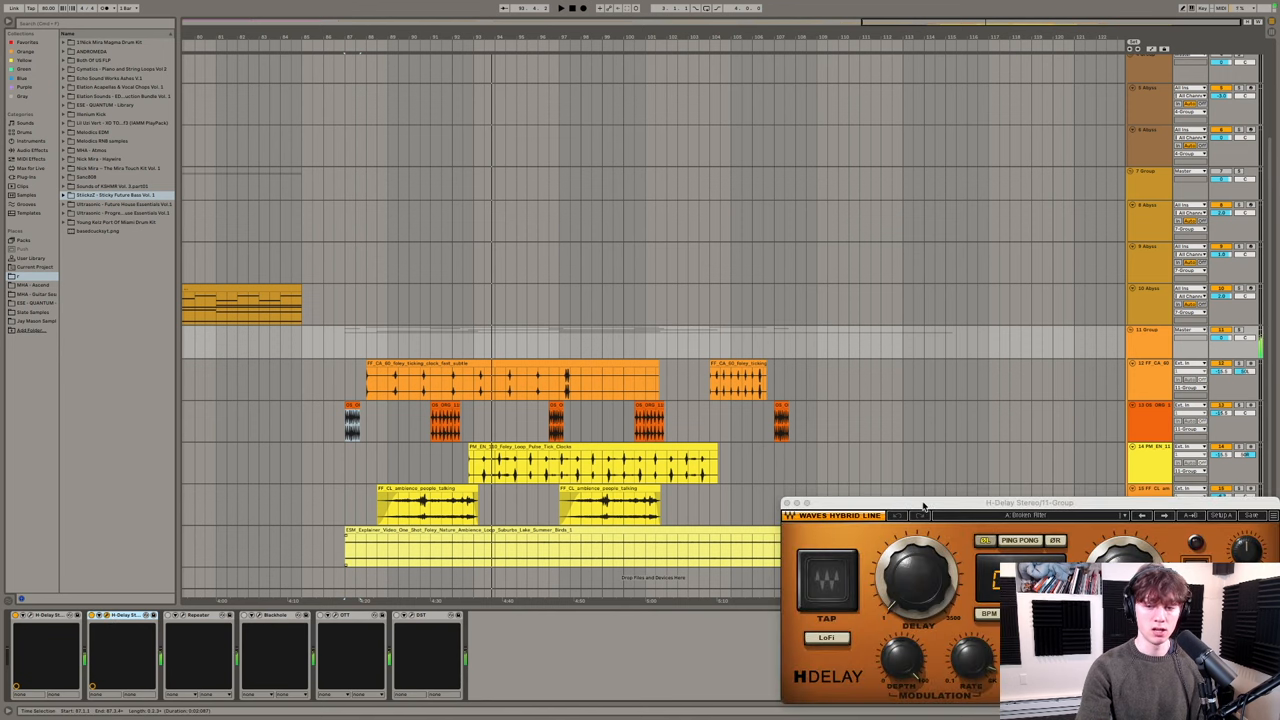
drag(1028, 502, 604, 52)
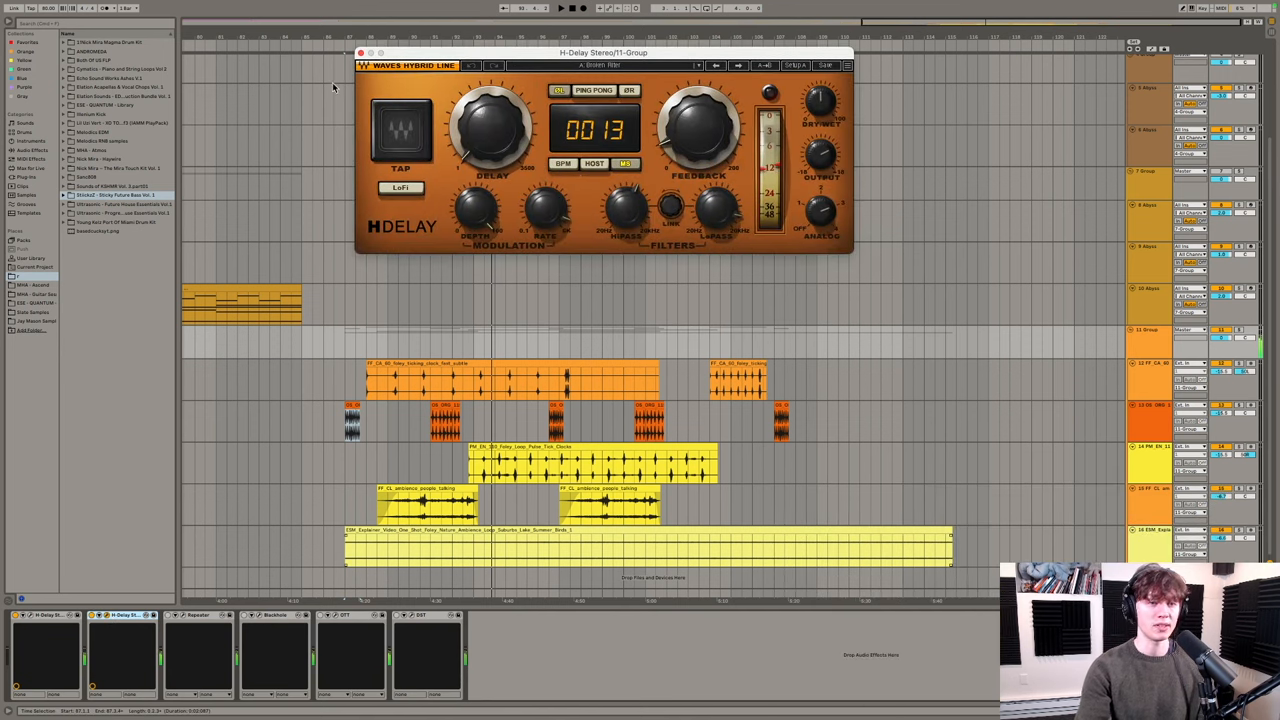
click(360, 52)
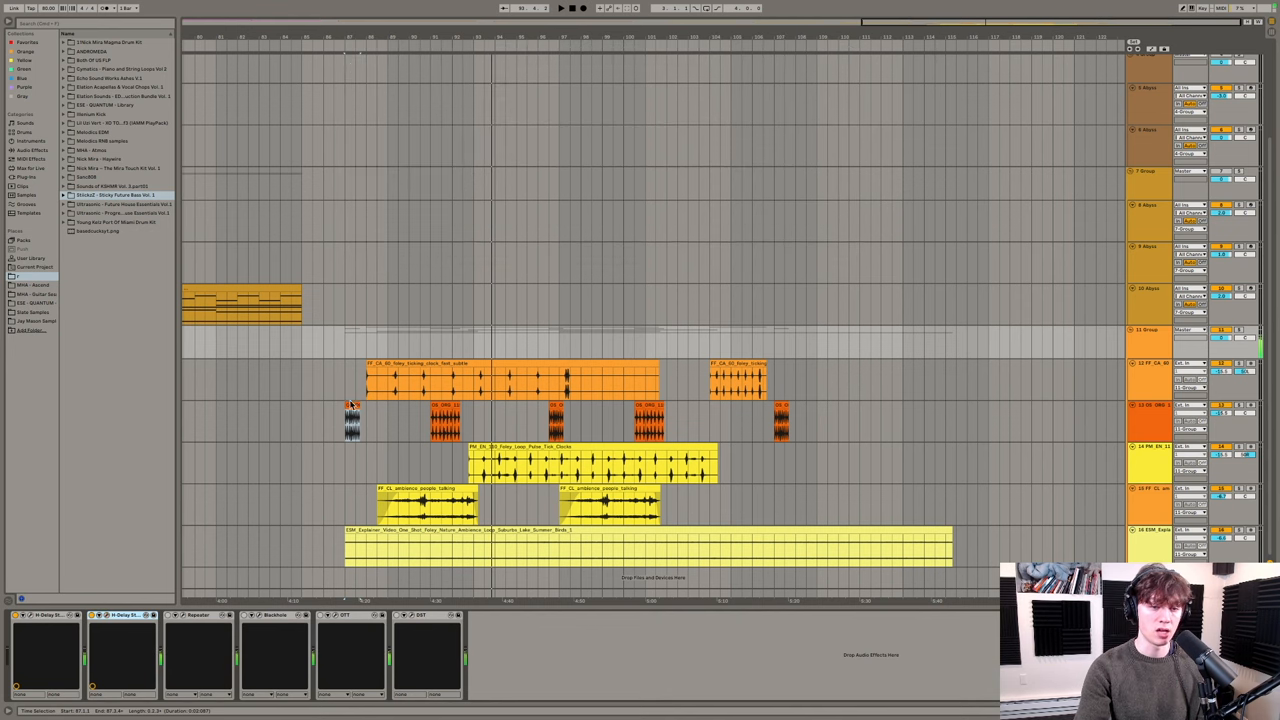
- Compare an individual foley track and the group, ending on a yellow track's single-device chain
click(352, 420)
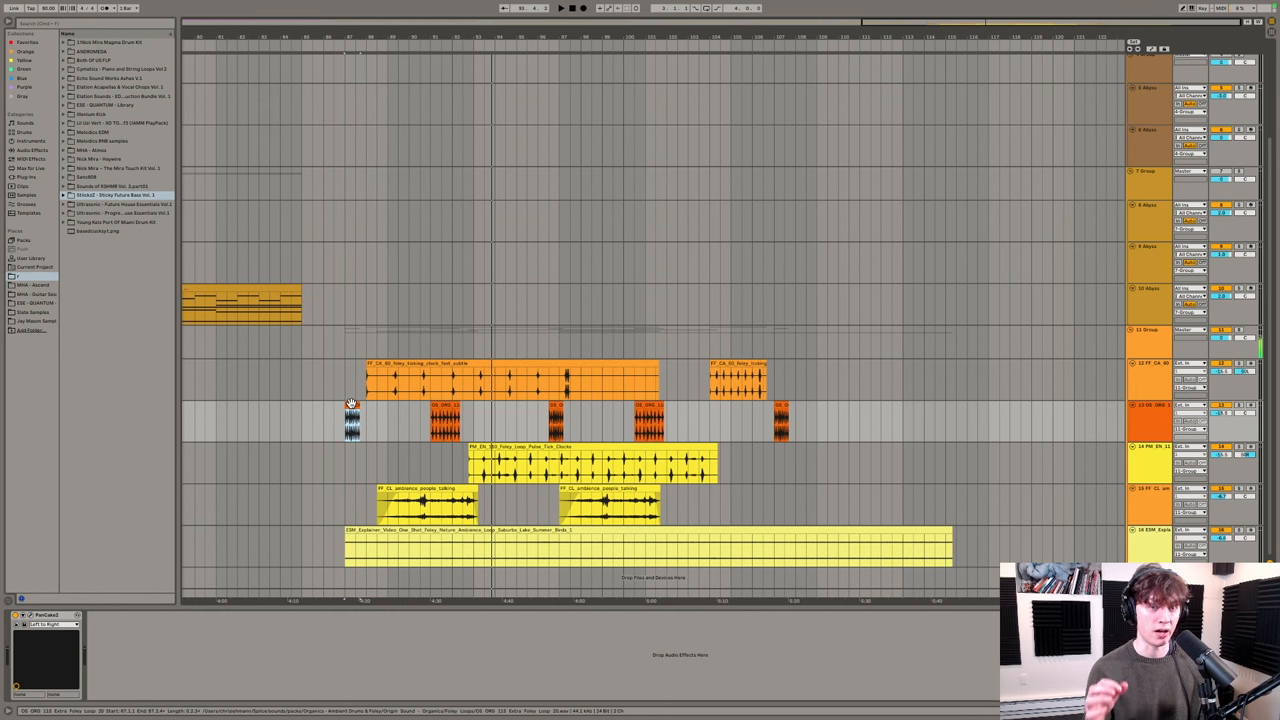
click(560, 8)
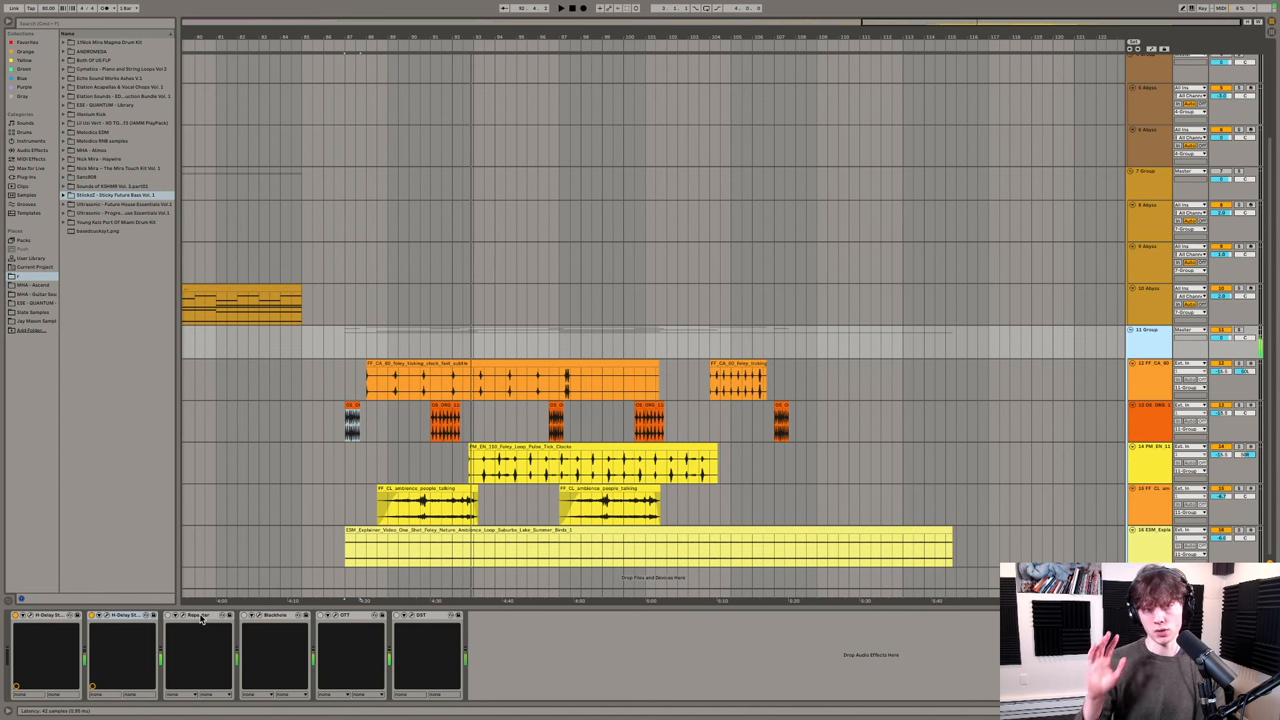
click(198, 616)
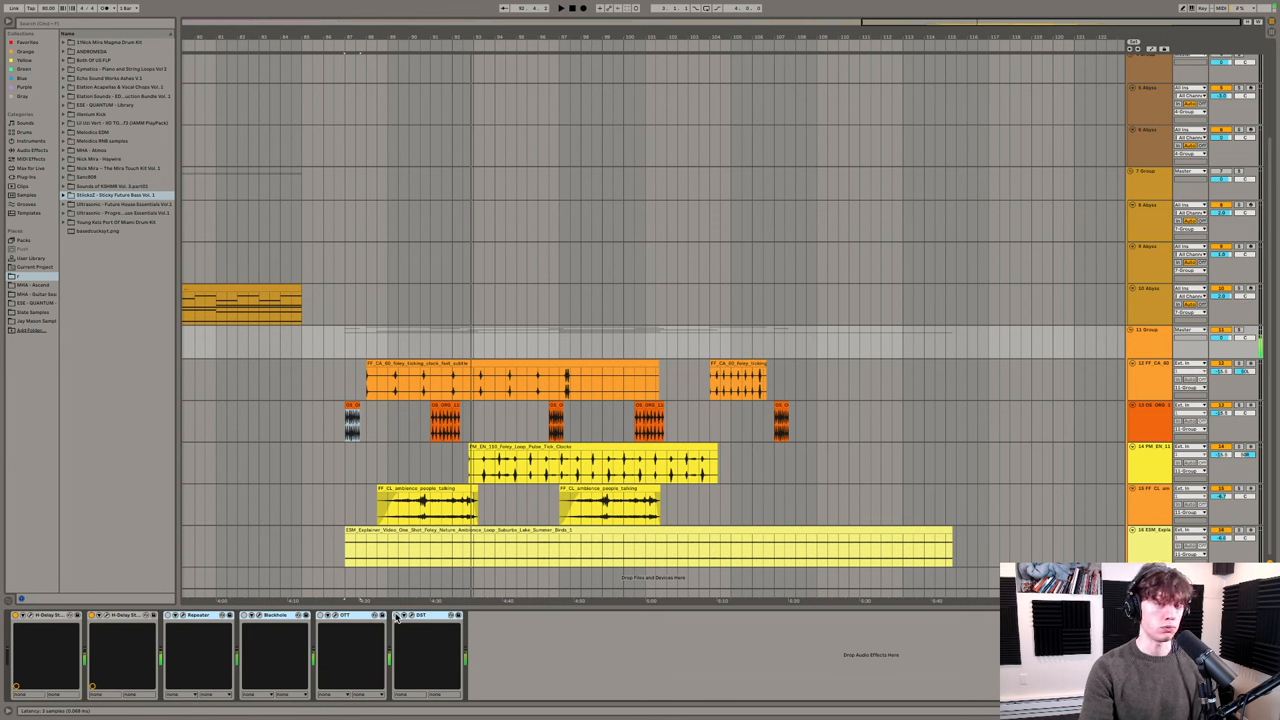
click(396, 614)
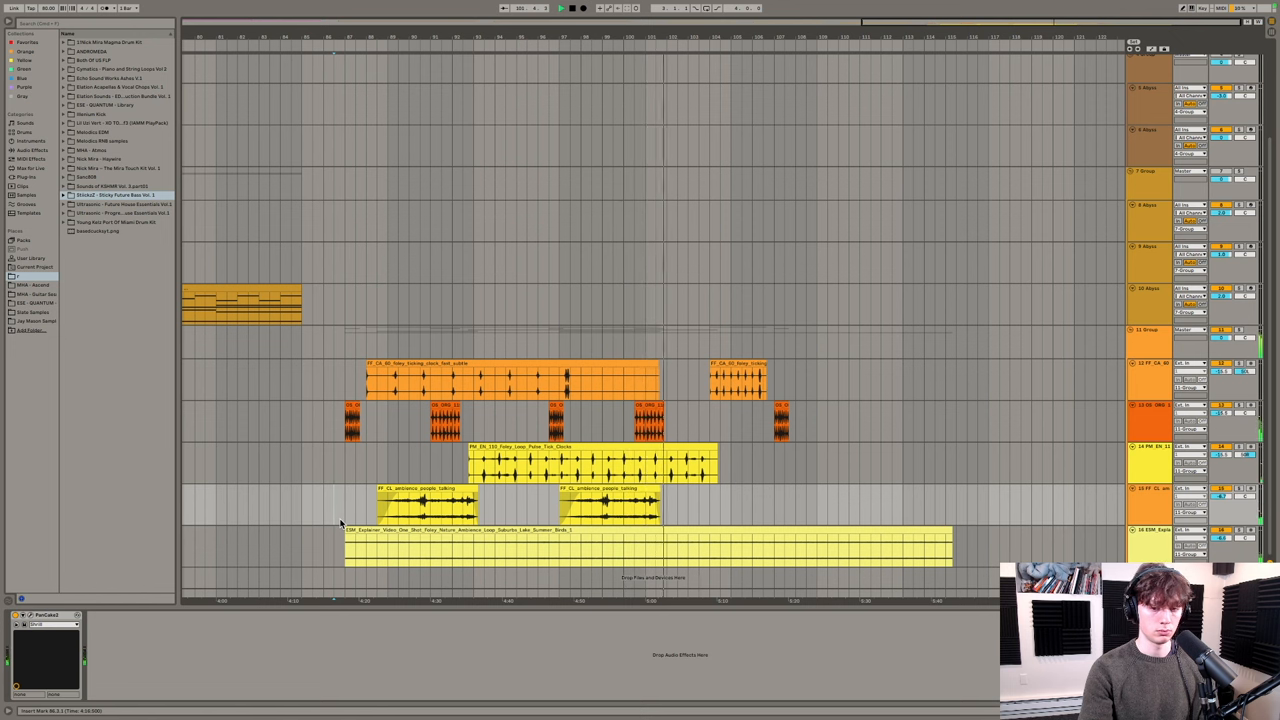
- Select the foley group and bring up its DST III distortion with the Boxy preset
click(1148, 340)
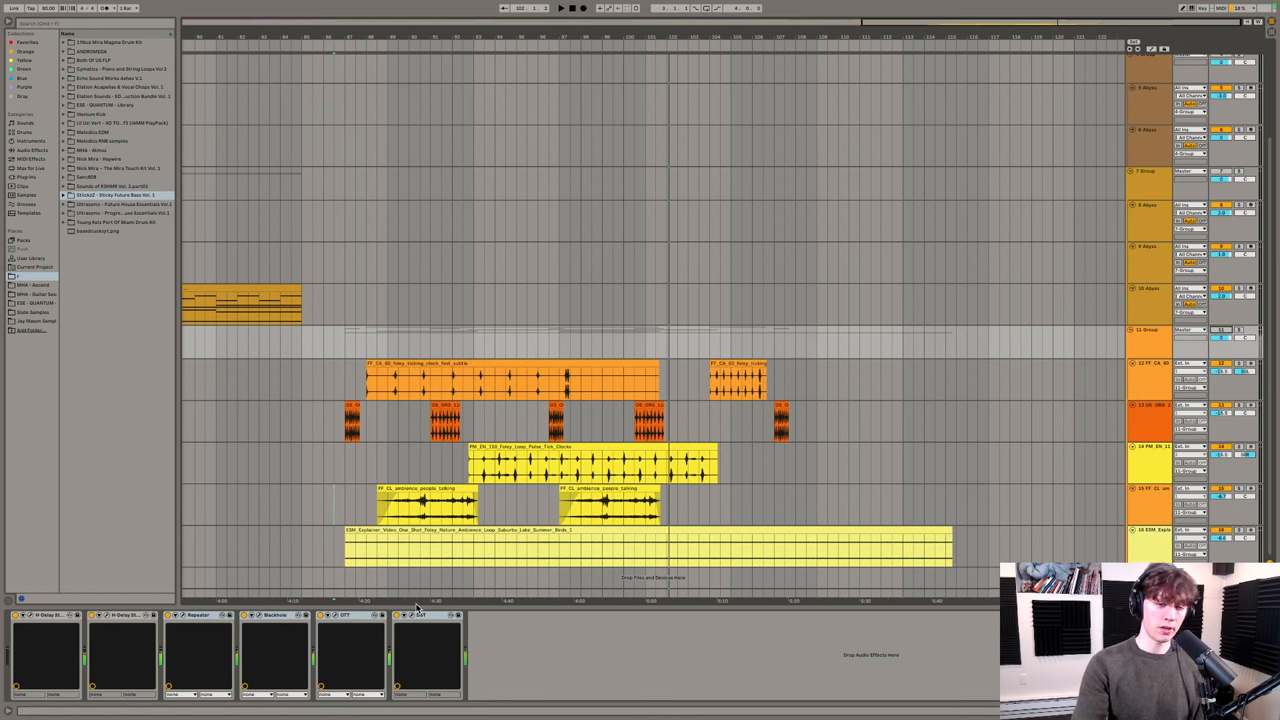
click(420, 616)
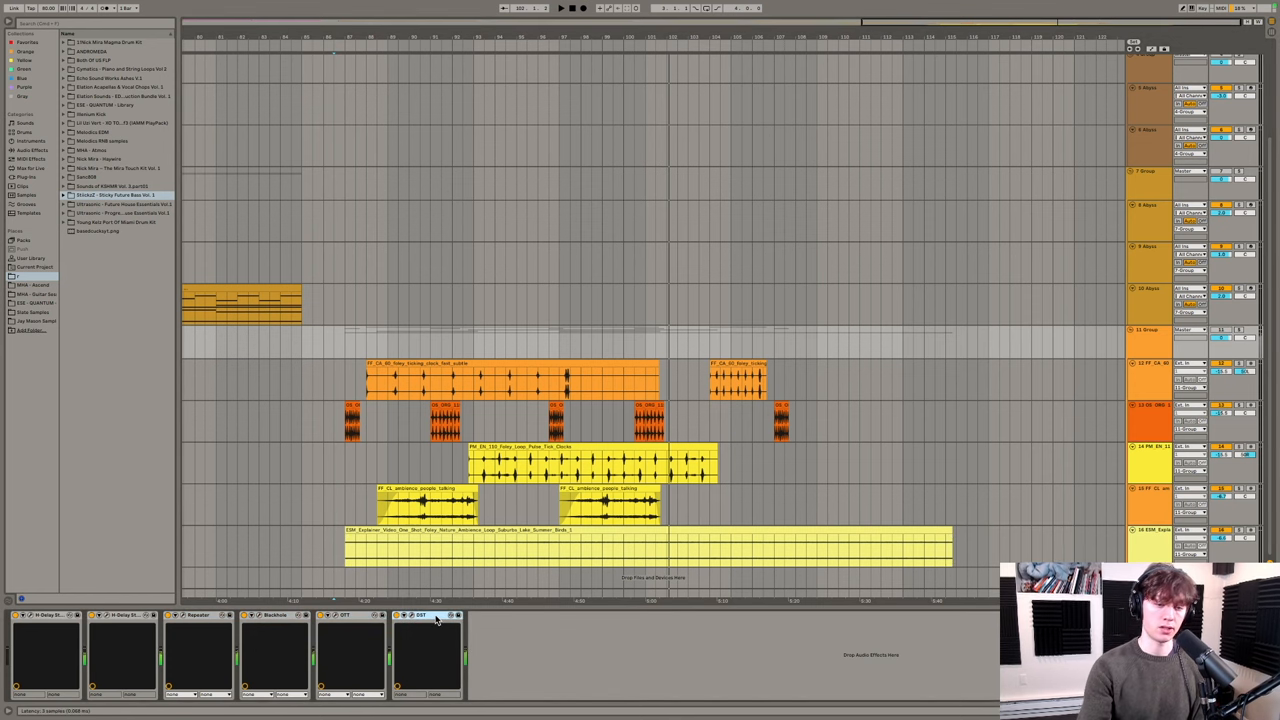
click(412, 616)
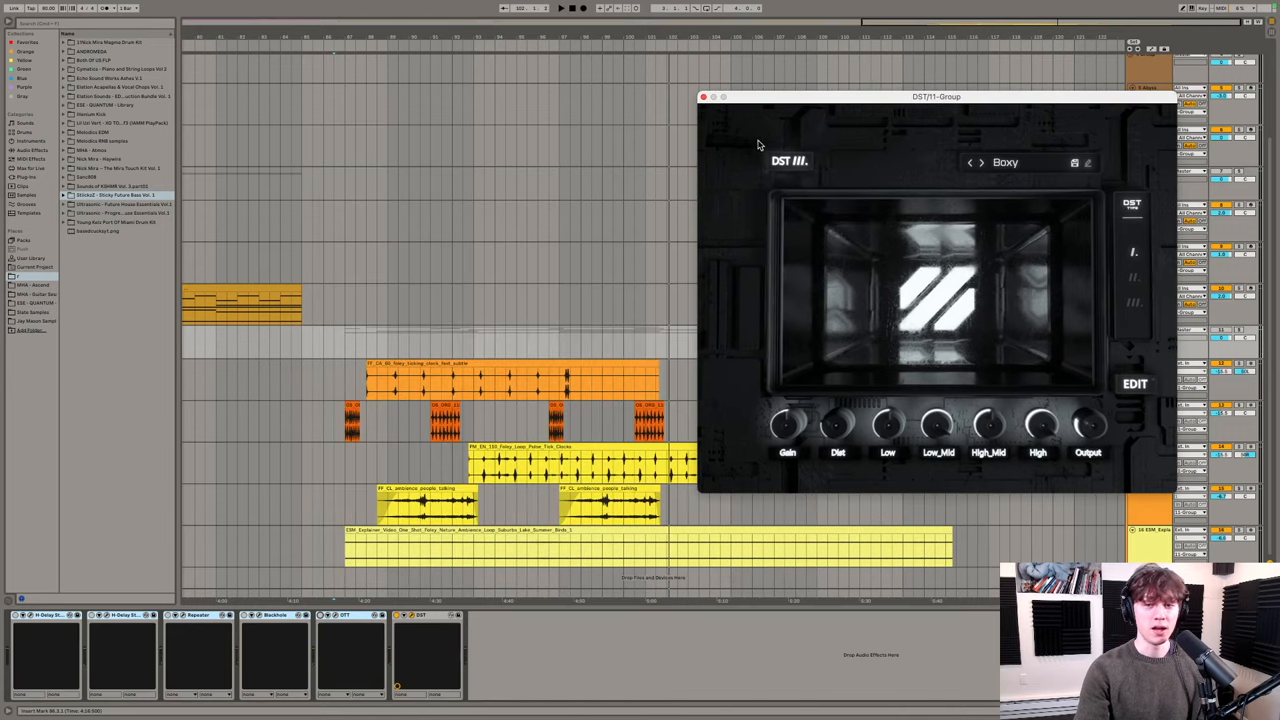
mouse_move(796, 188)
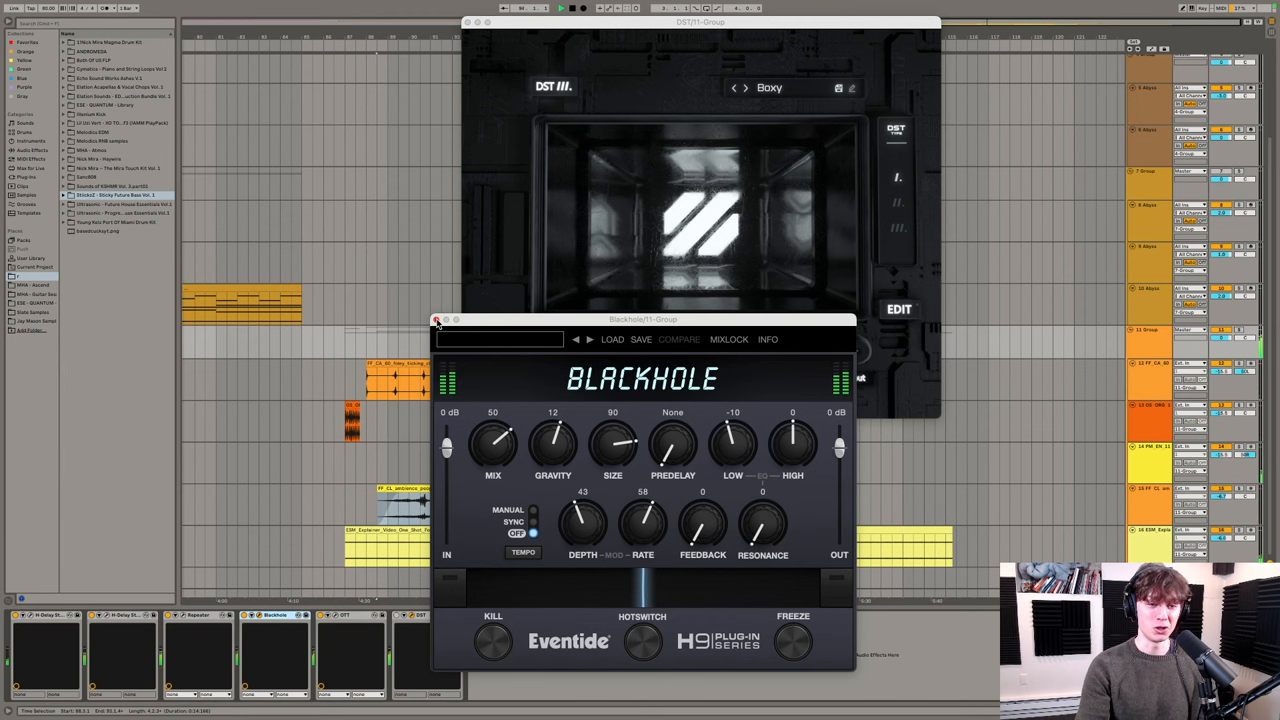
click(436, 320)
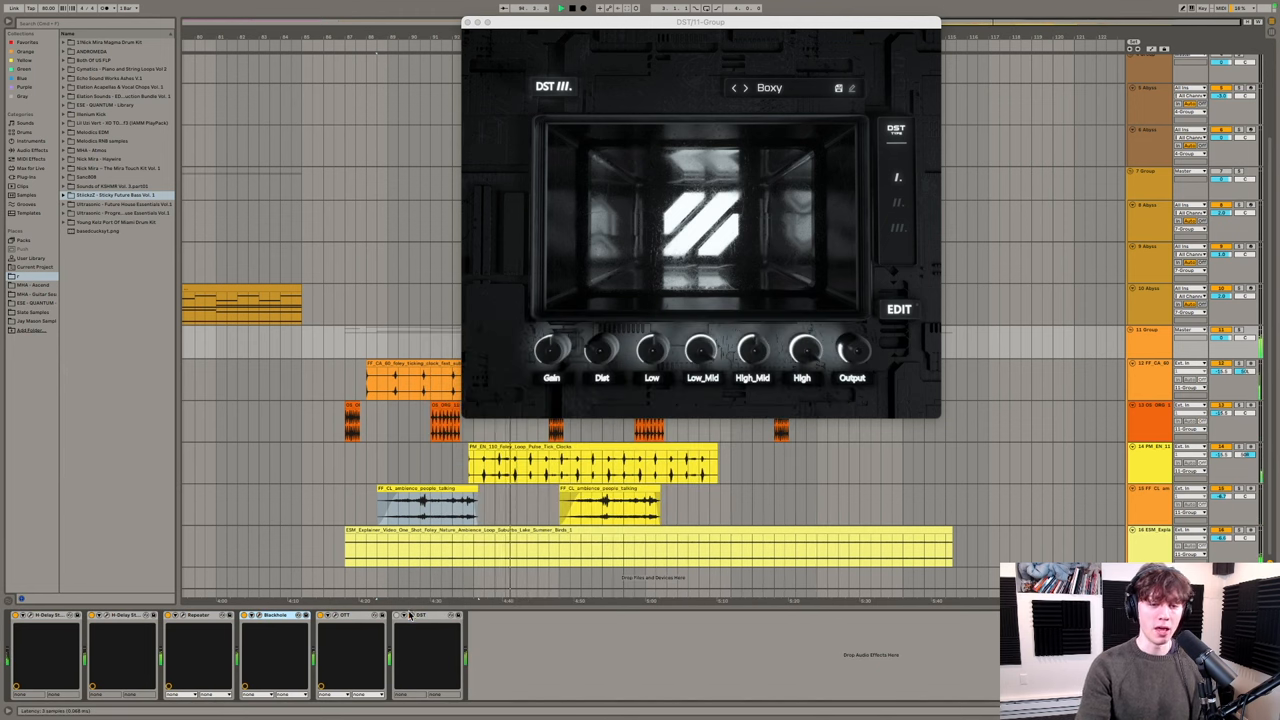